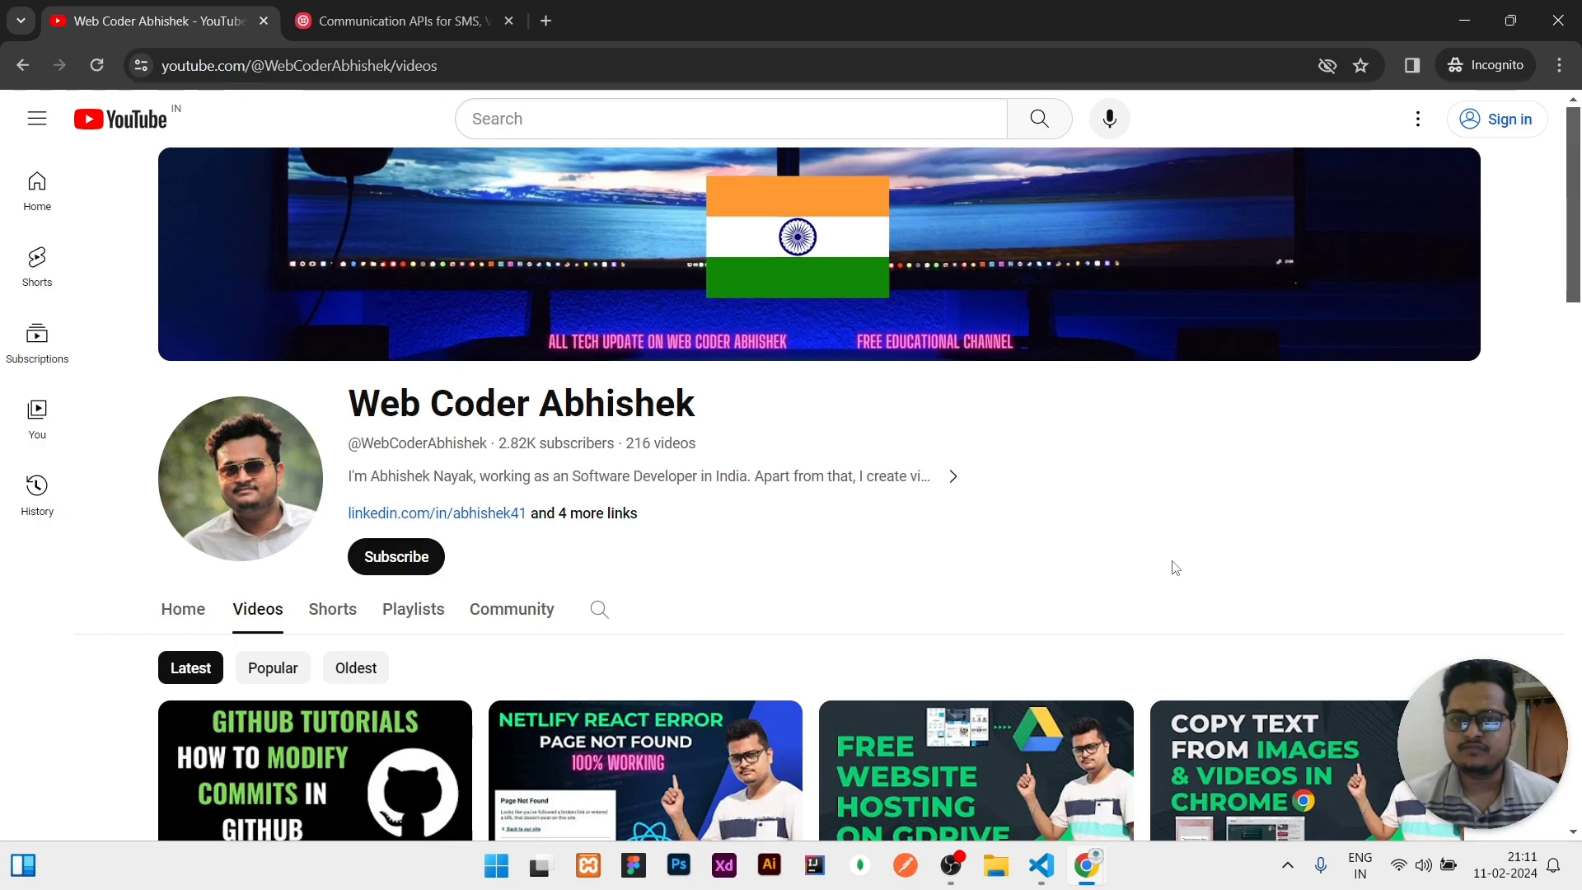
- Switch to the Twilio tab and search Google for 'twilio' in a new tab
click(403, 20)
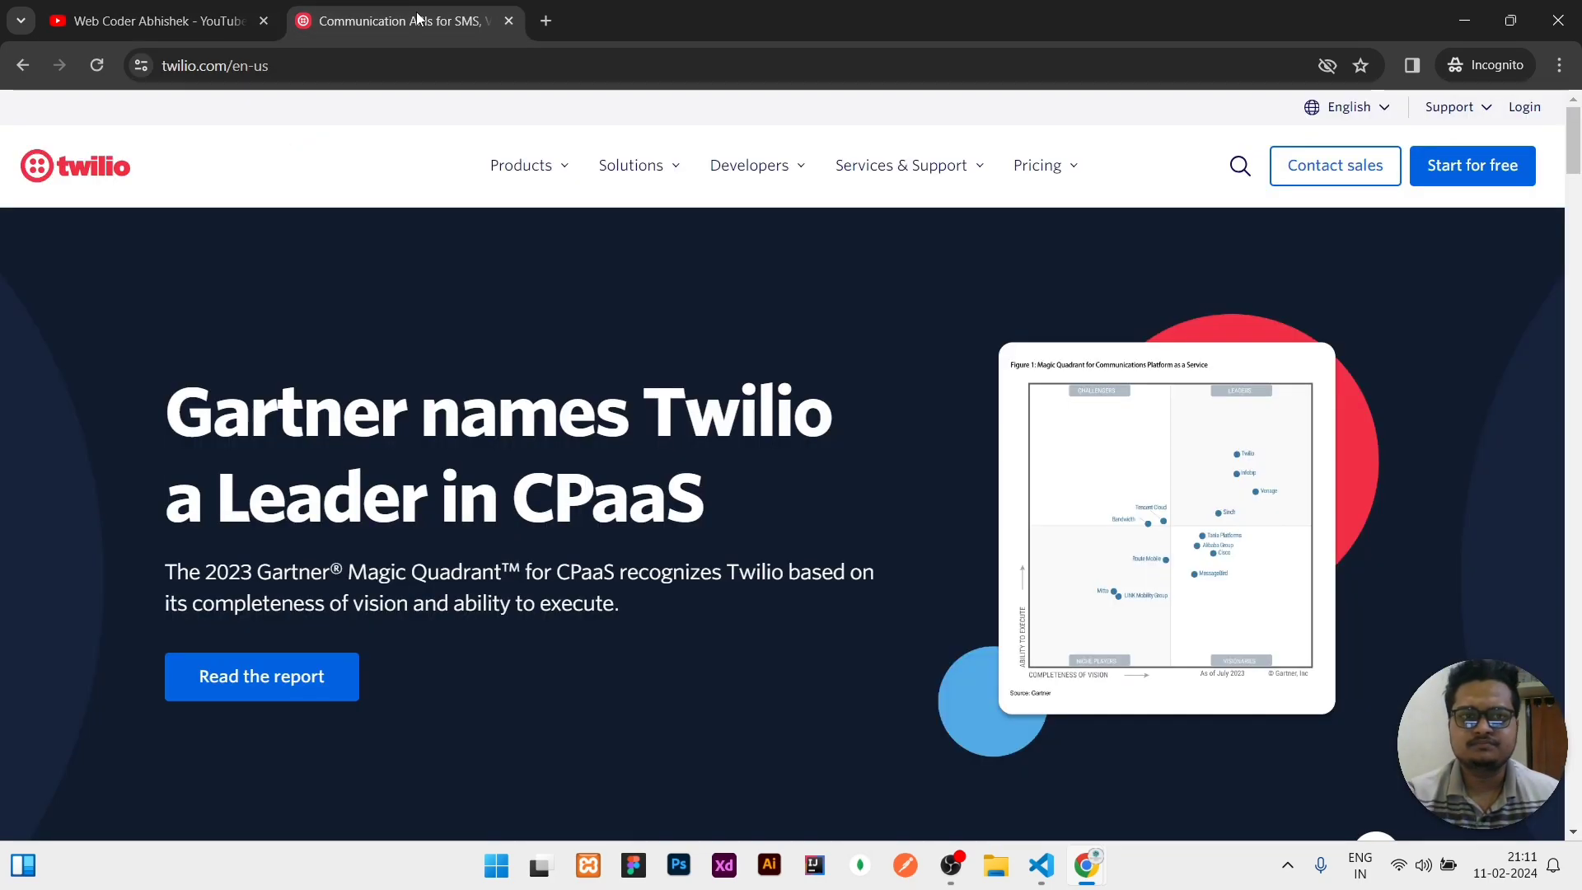
mouse_move(544, 20)
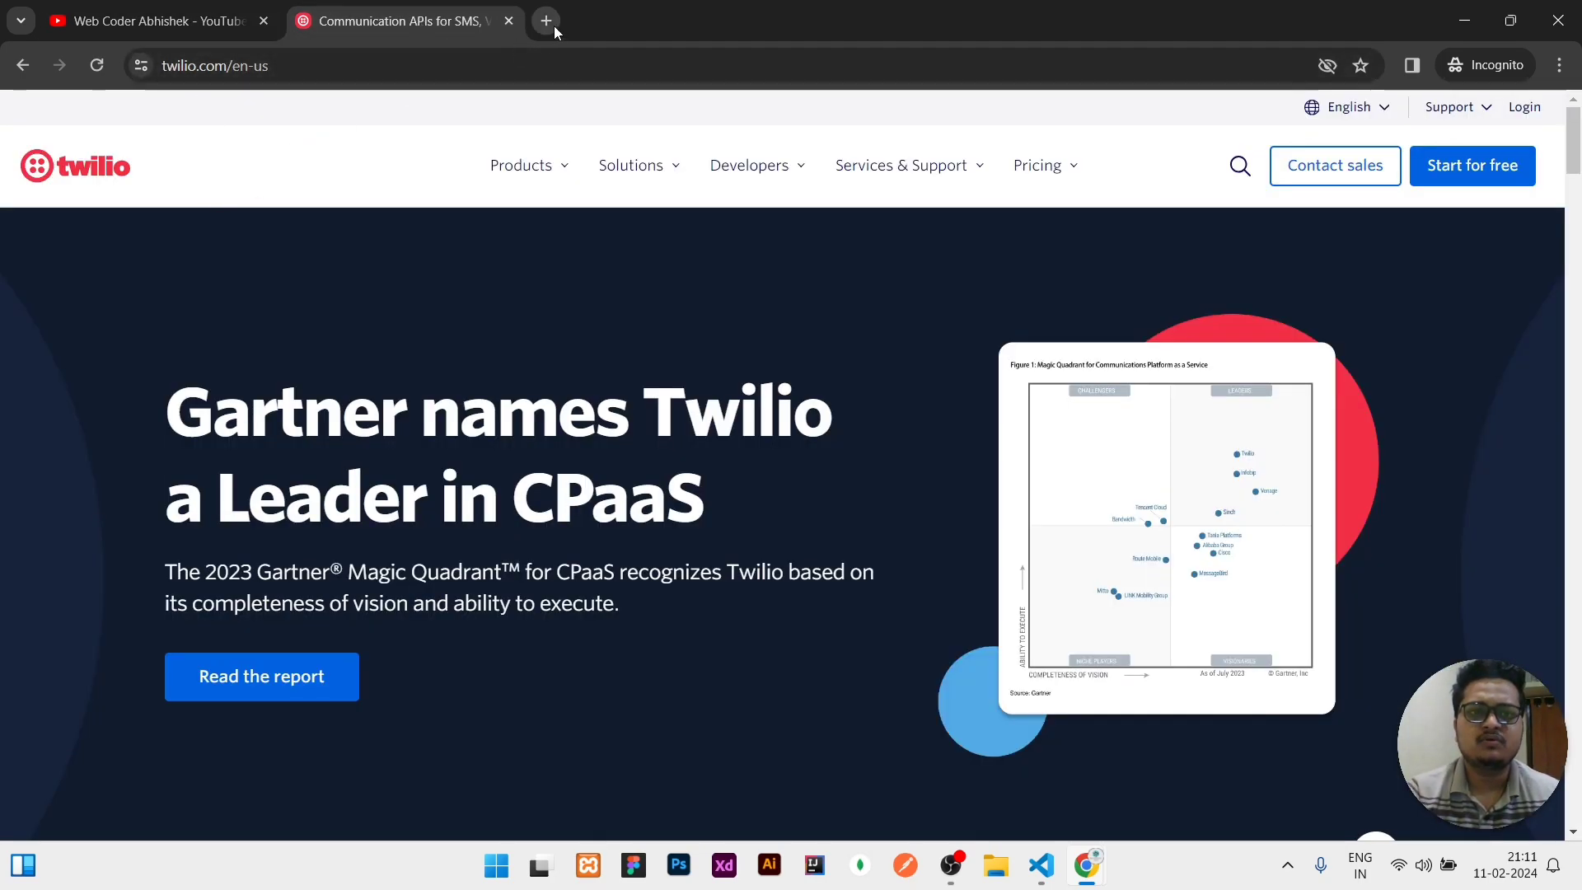
text(twilio)
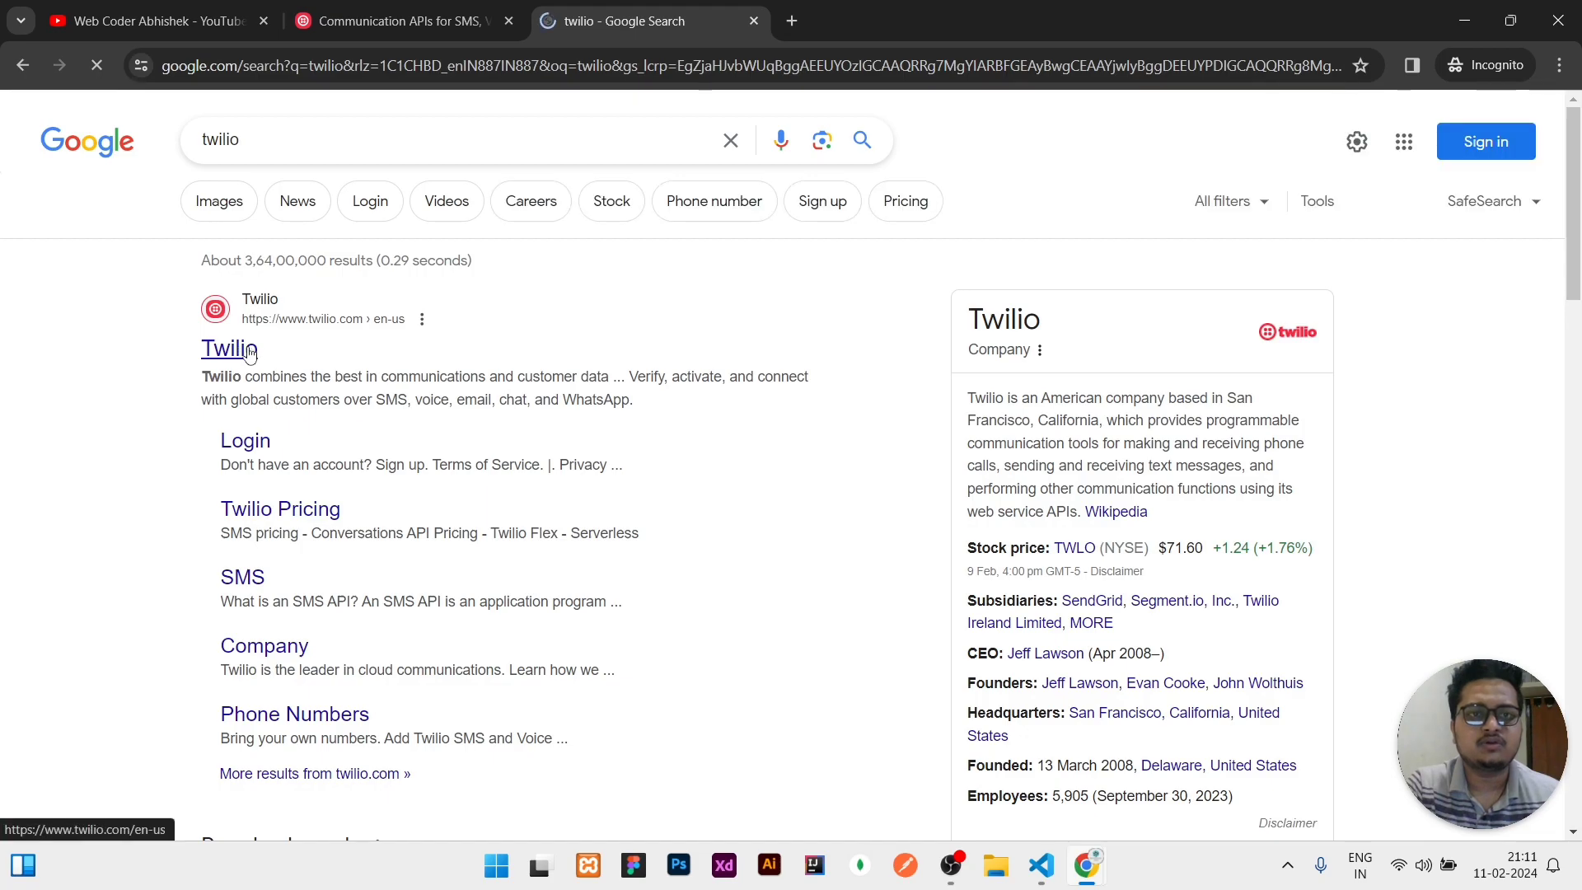
- Open Twilio's official site from the search results and go to its login page
click(229, 348)
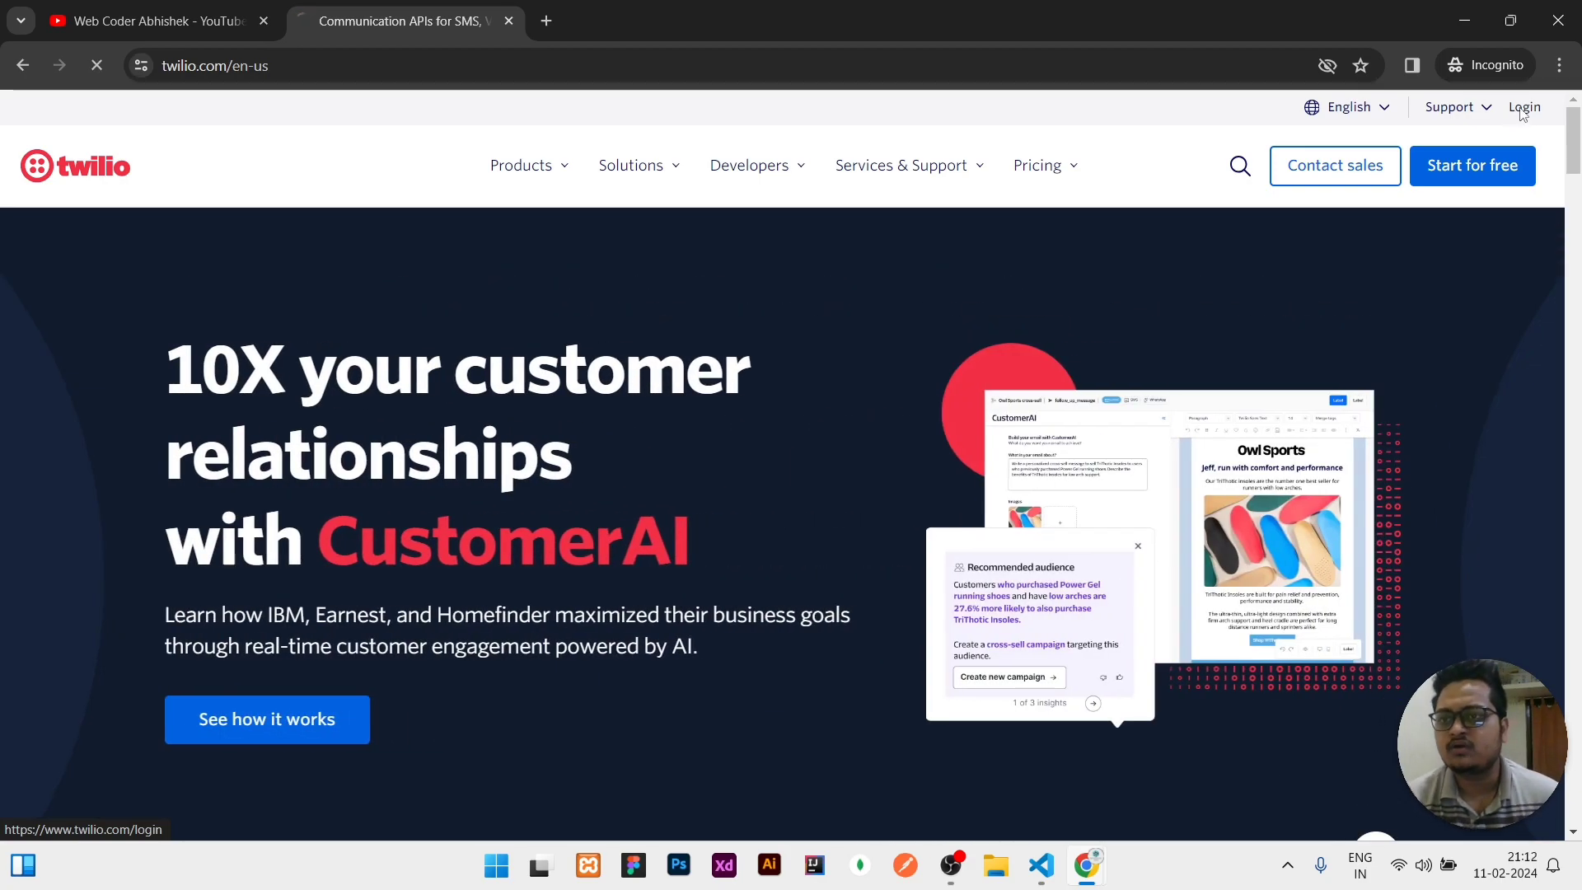
click(1523, 107)
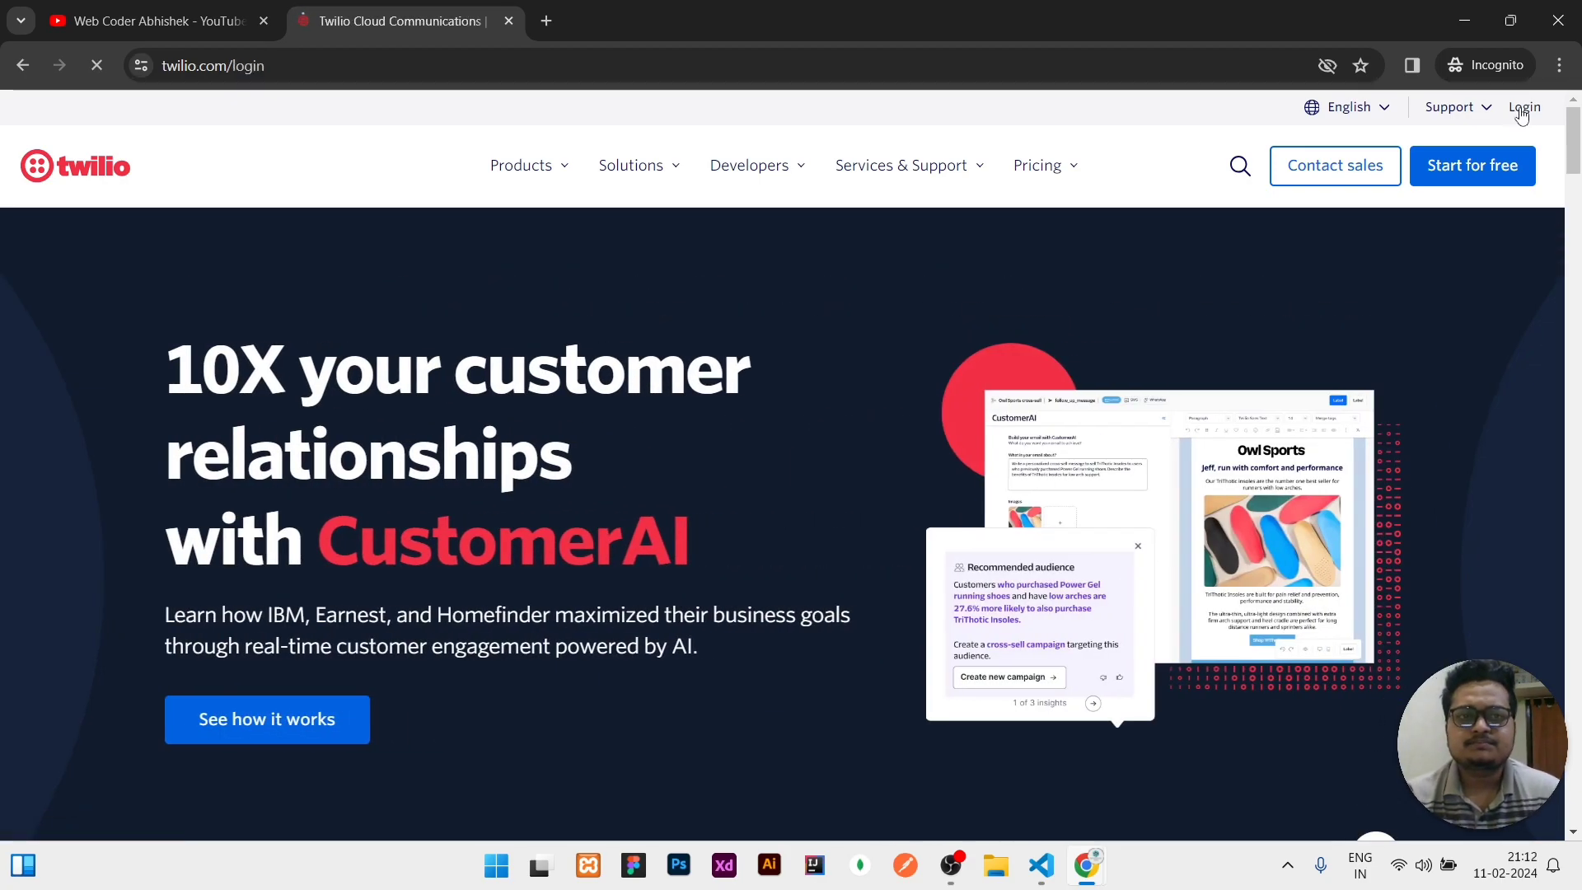
click(1524, 107)
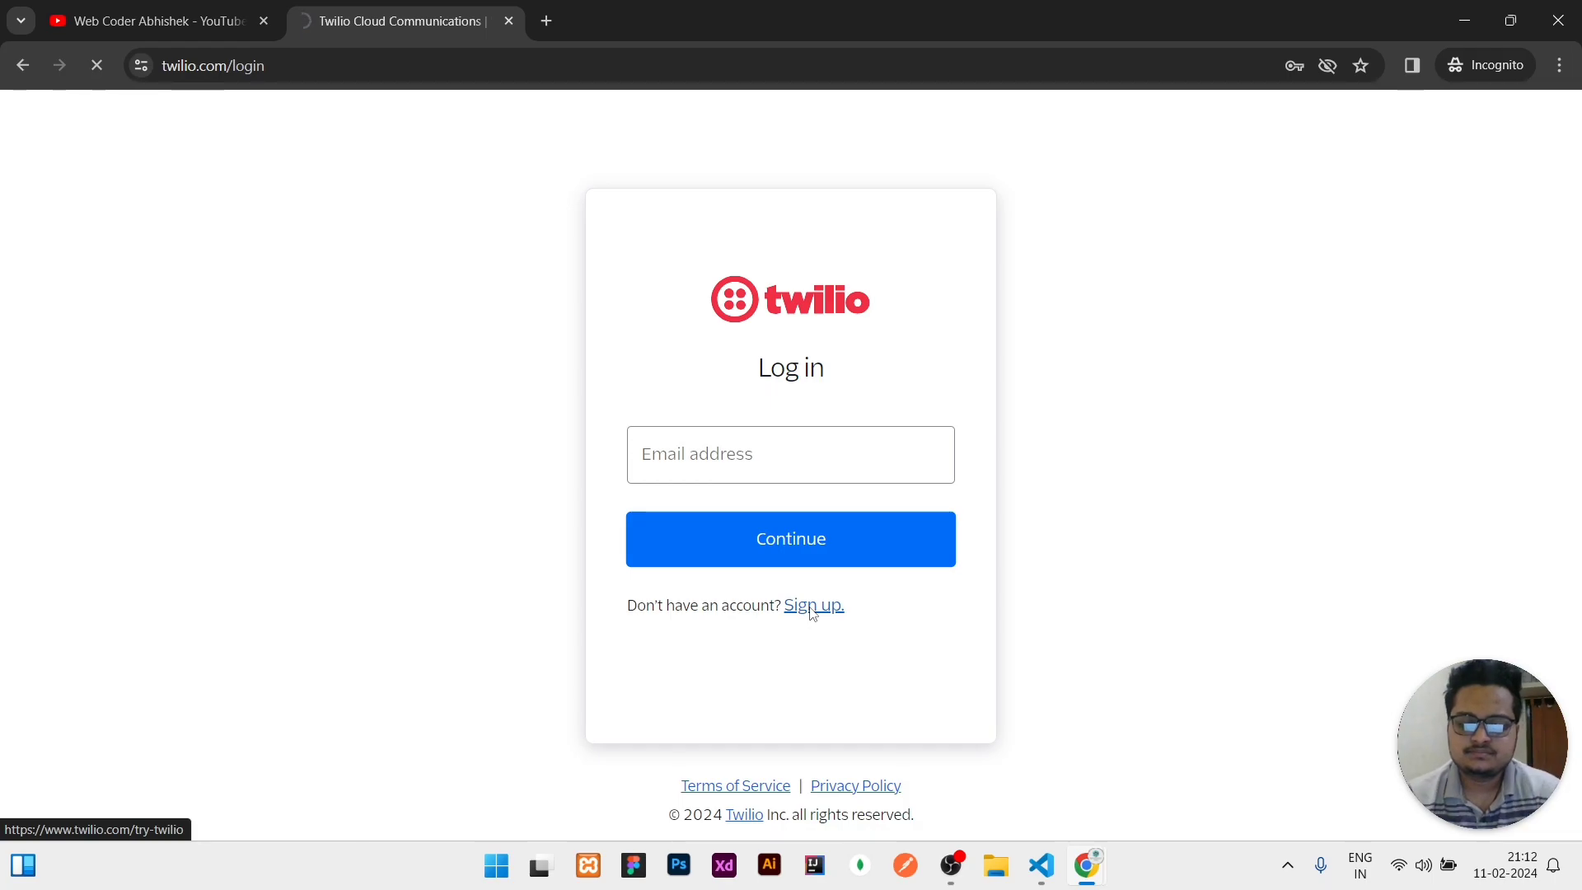
click(813, 604)
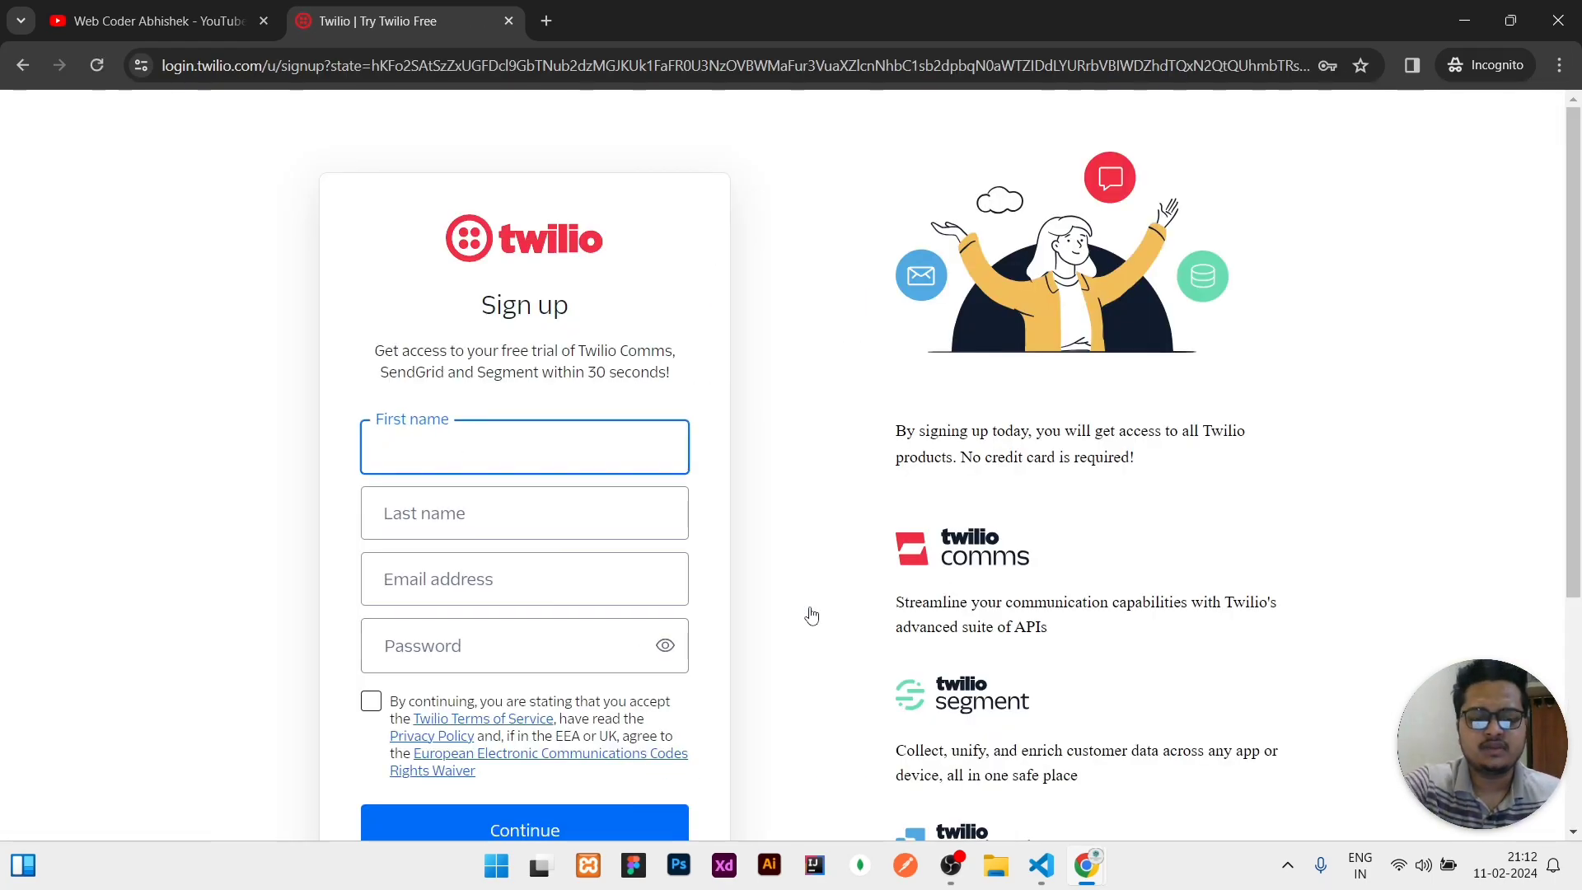
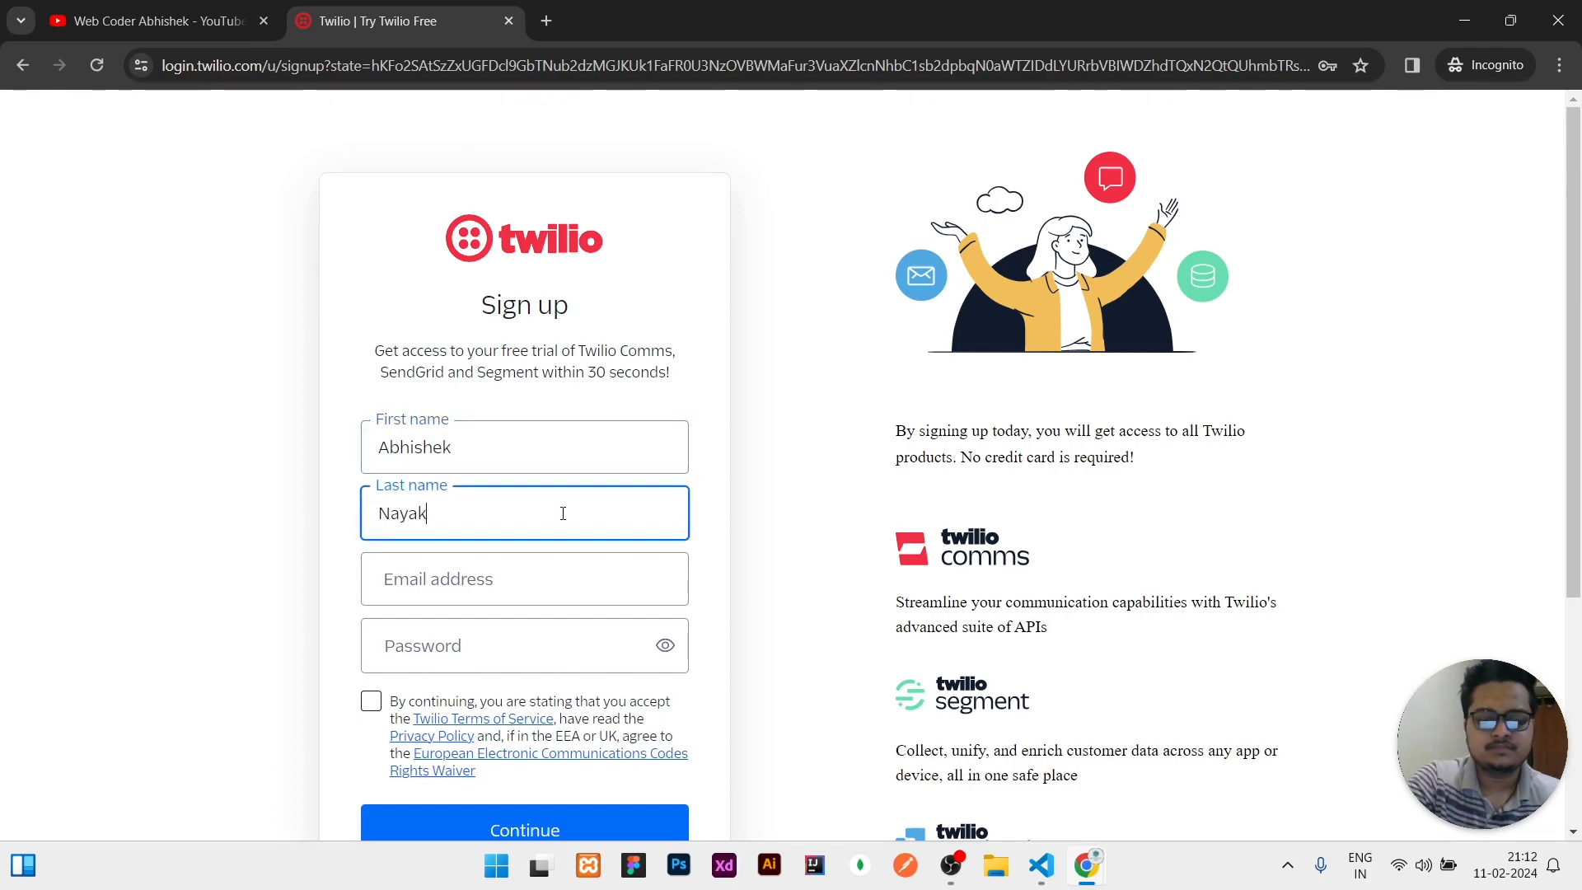
text(abc@gmail.com)
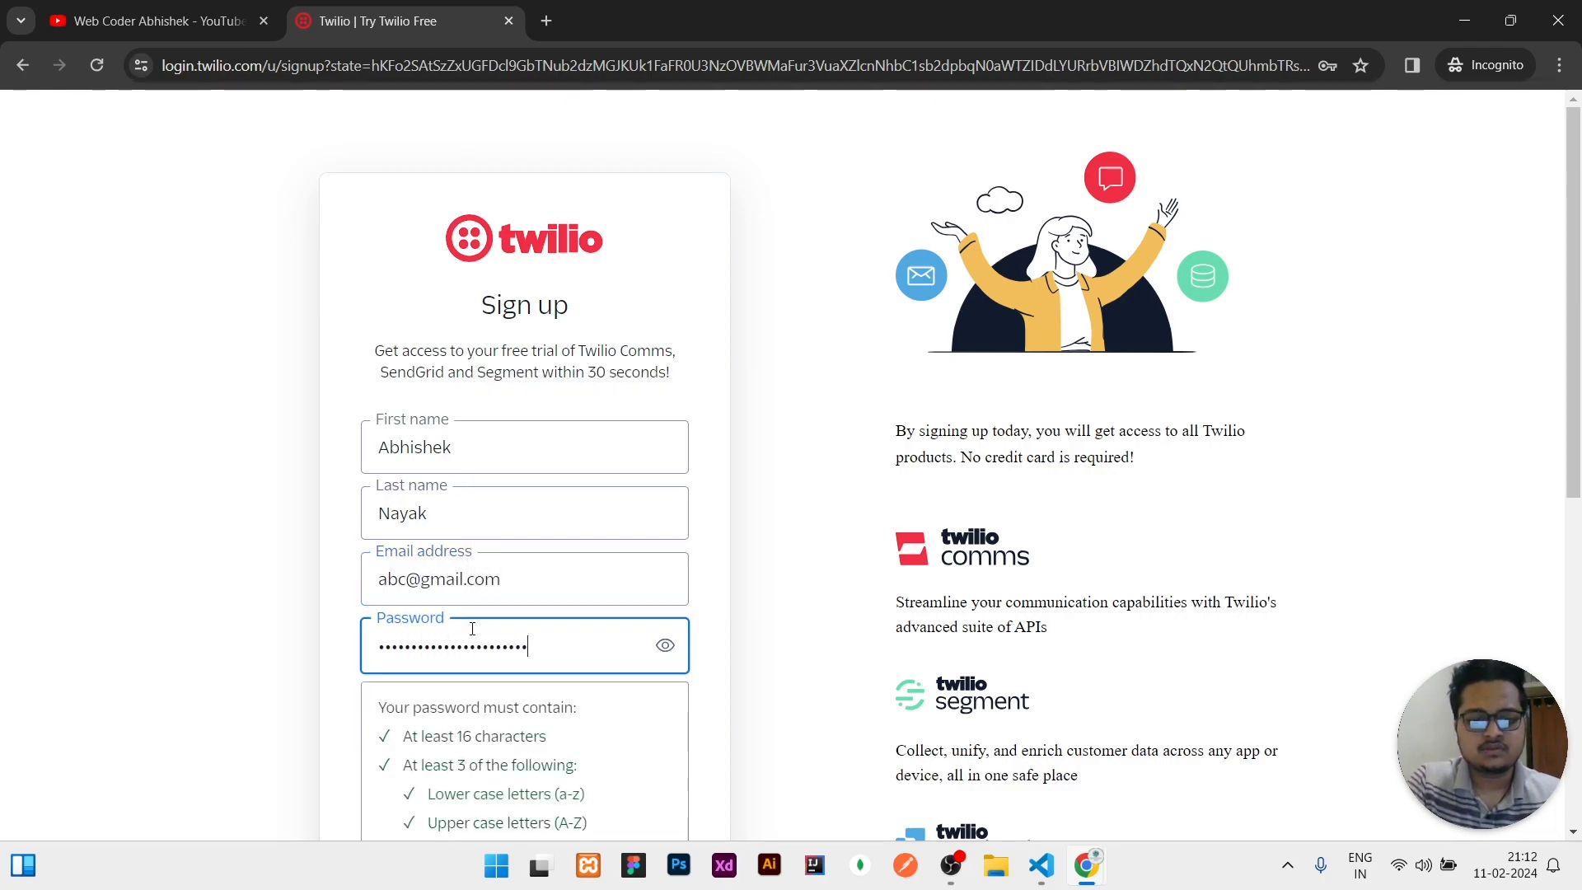
scroll(down, 3)
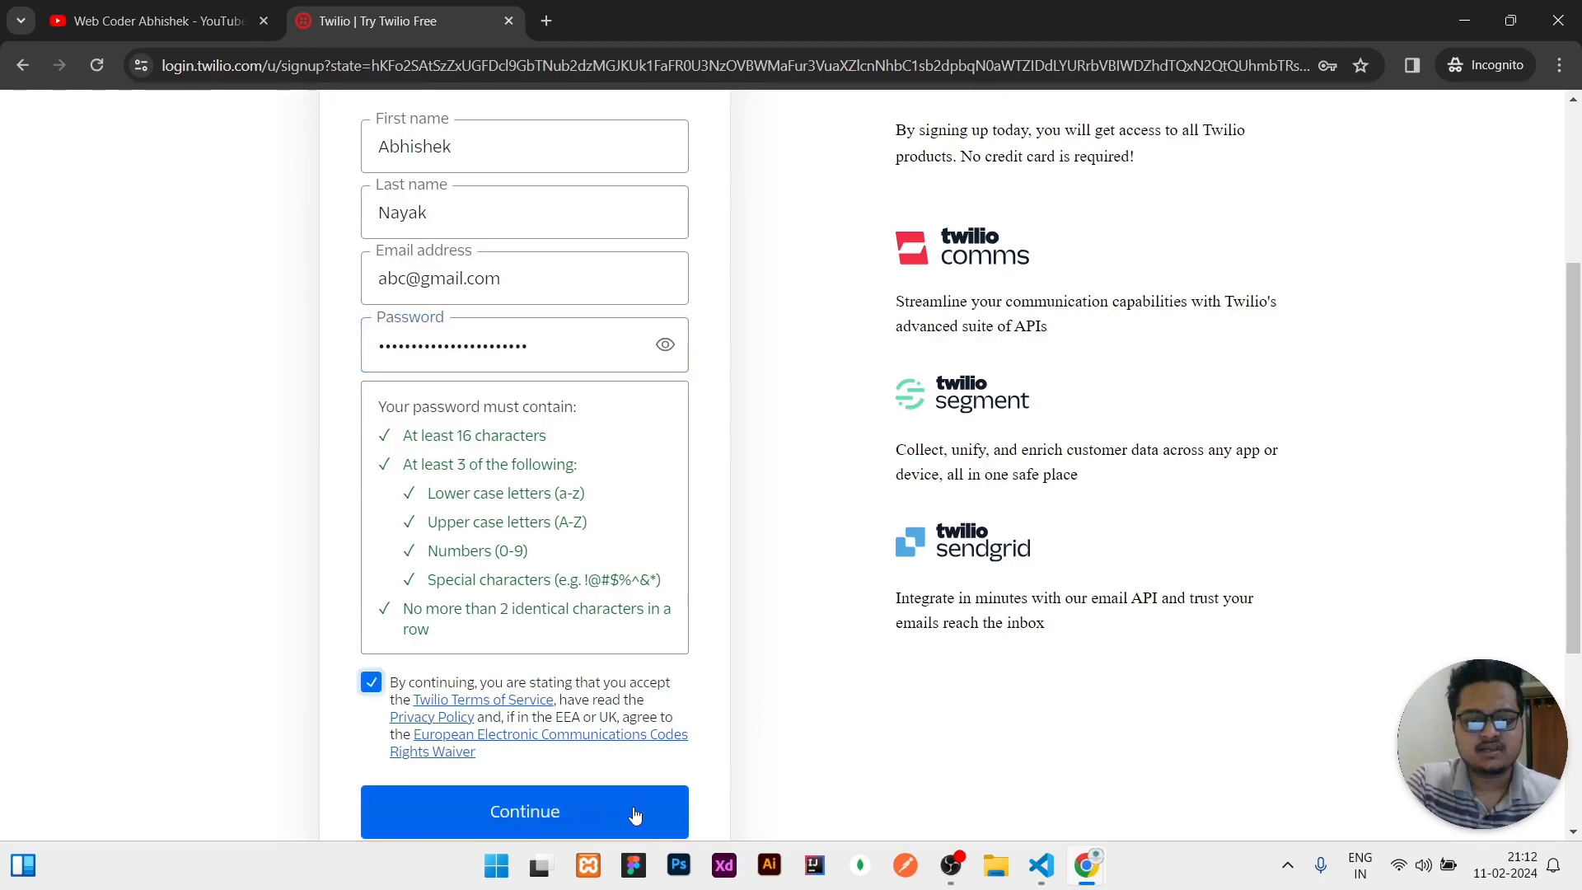
- Submit the sign-up form, replace the rejected email, and submit again
click(524, 810)
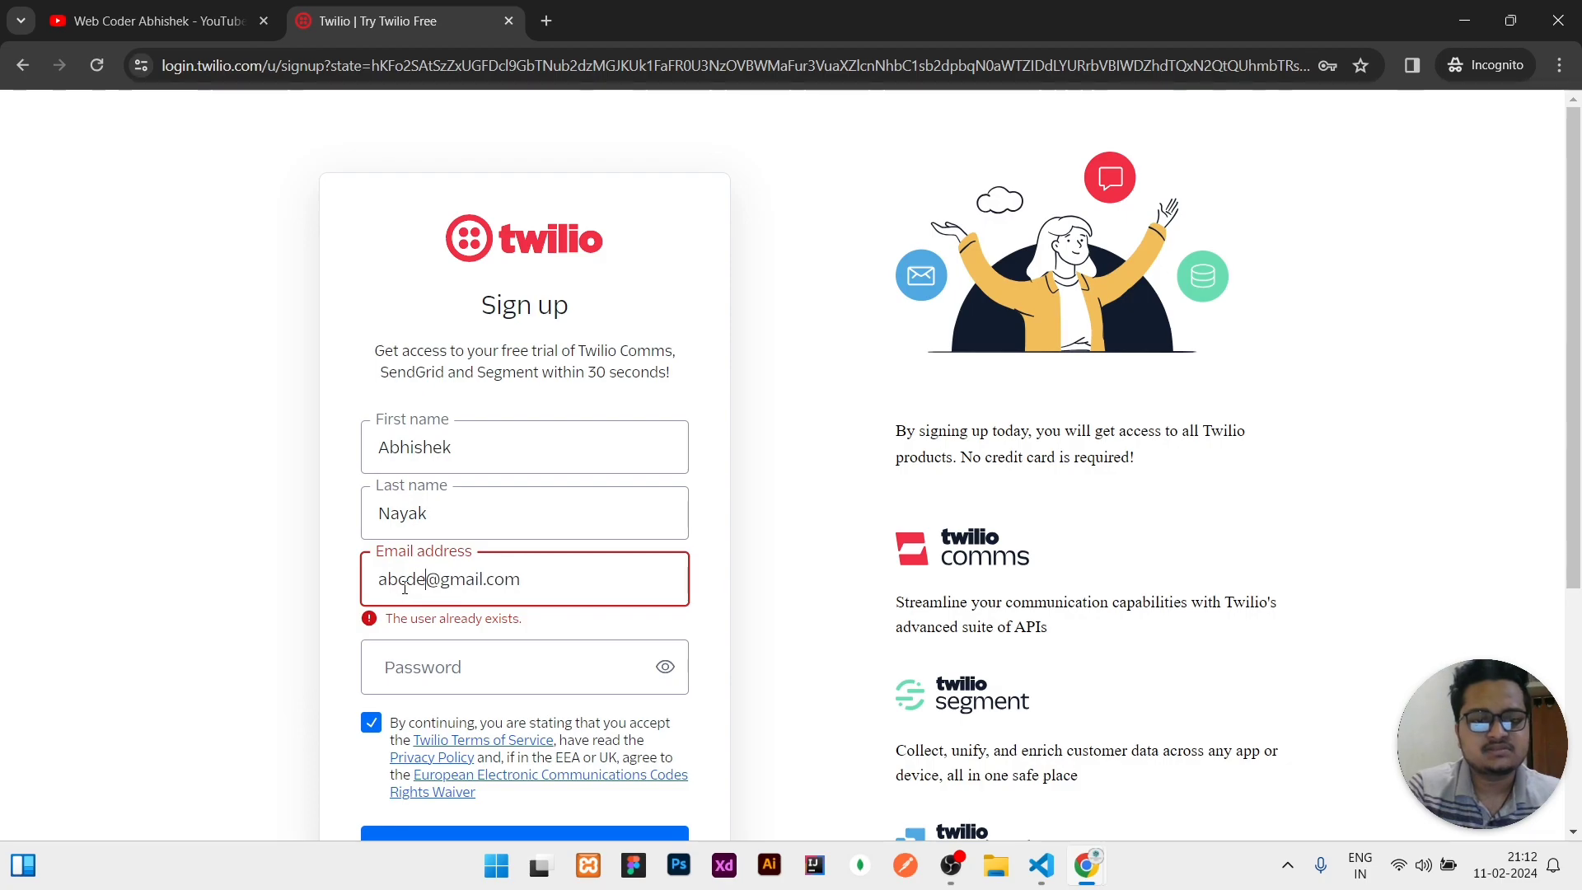
click(524, 666)
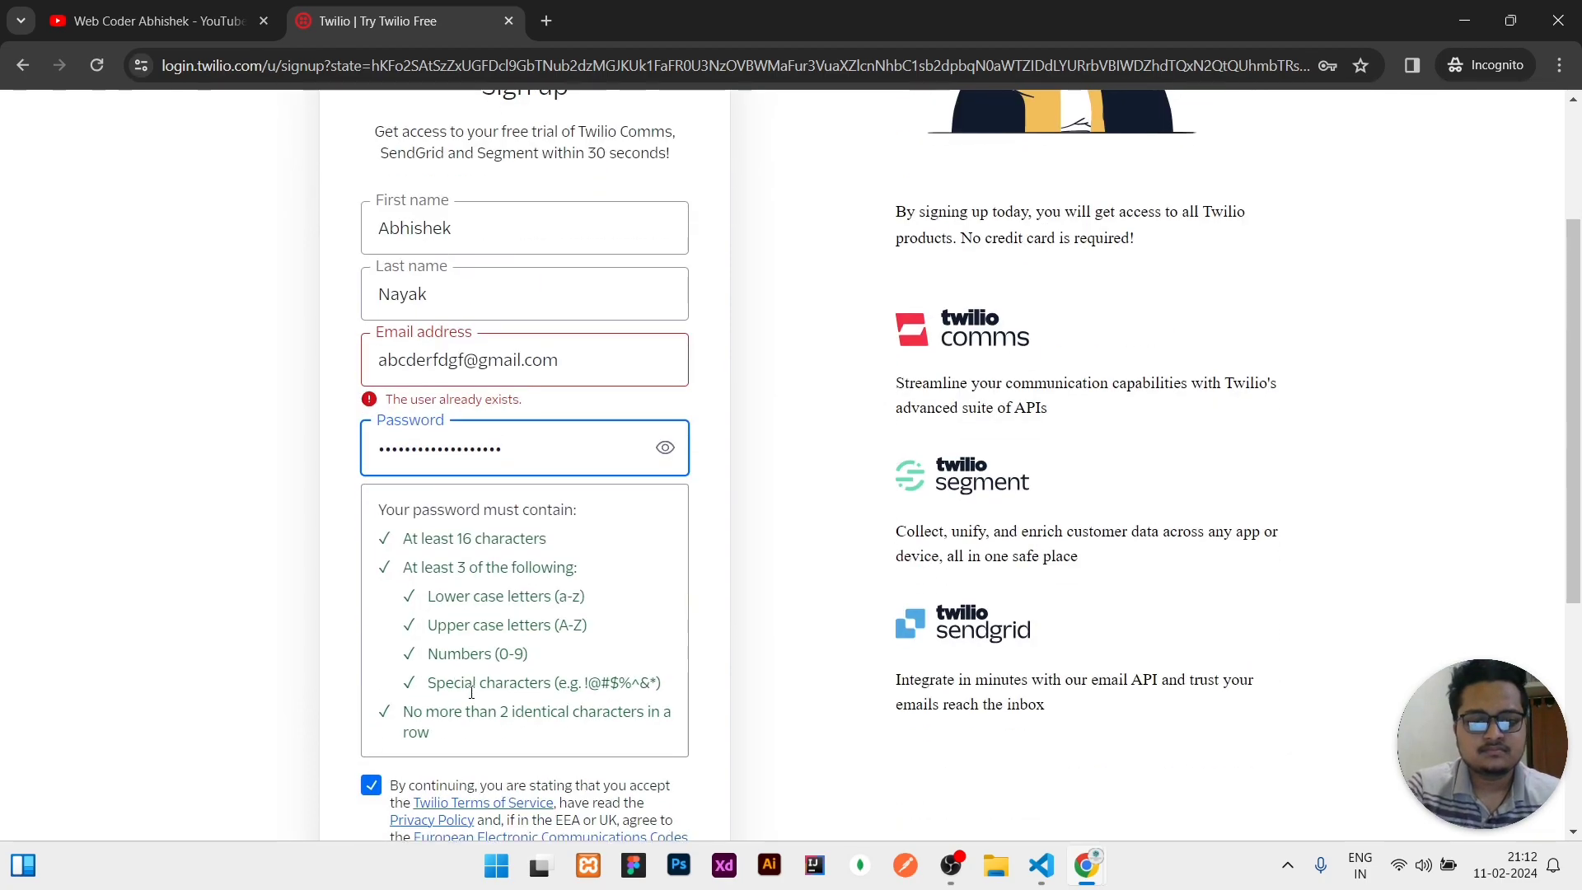
click(523, 745)
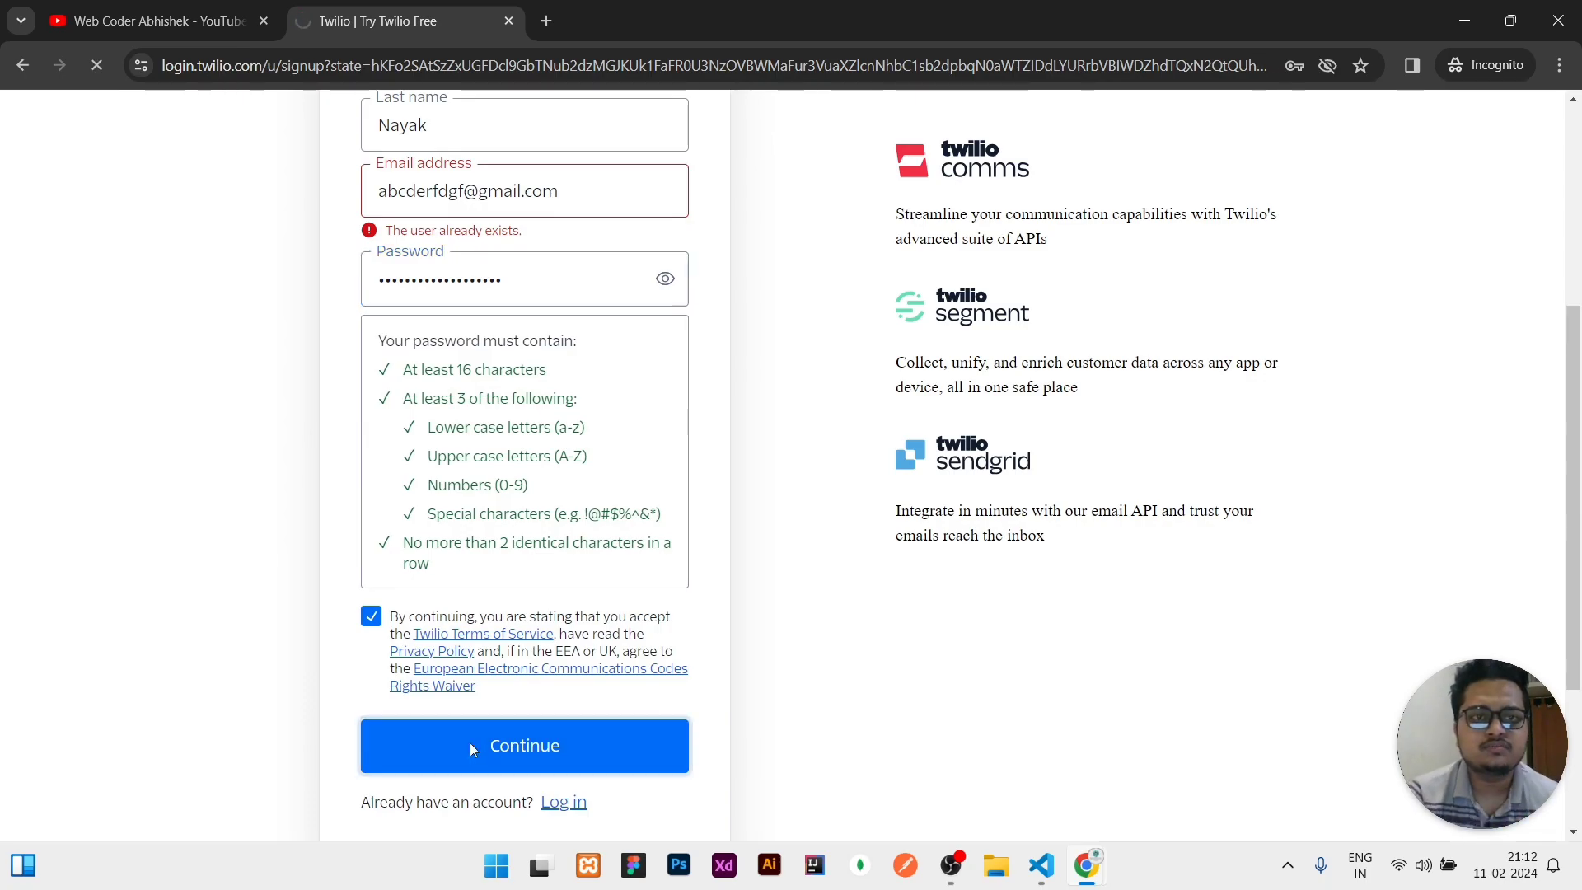
- Resubmit the sign-up form to reach the email verification page
click(524, 745)
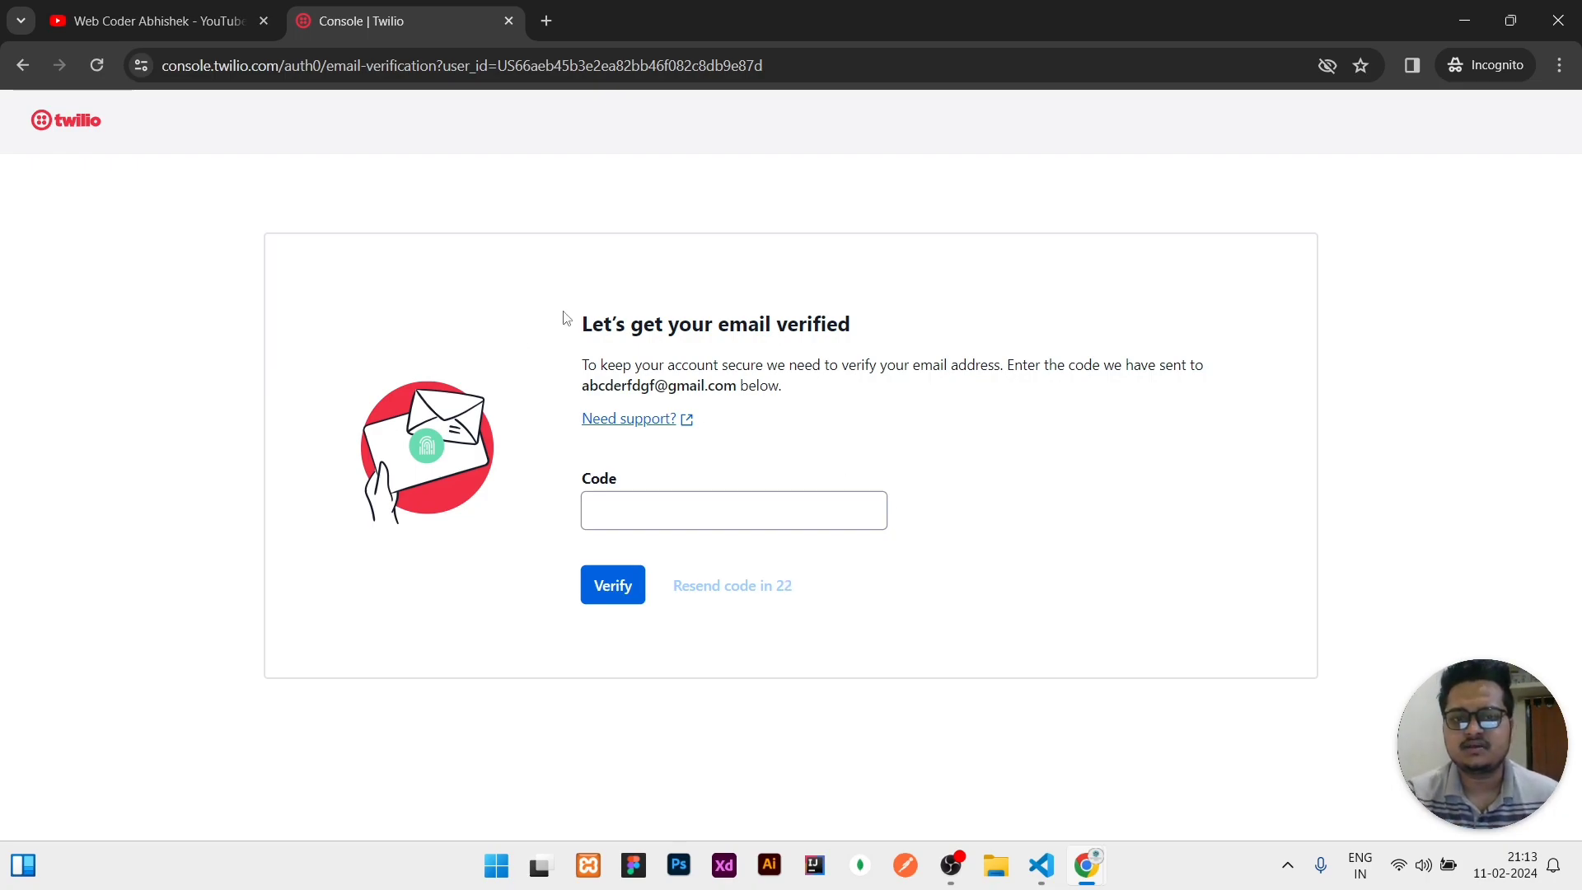
mouse_move(891, 570)
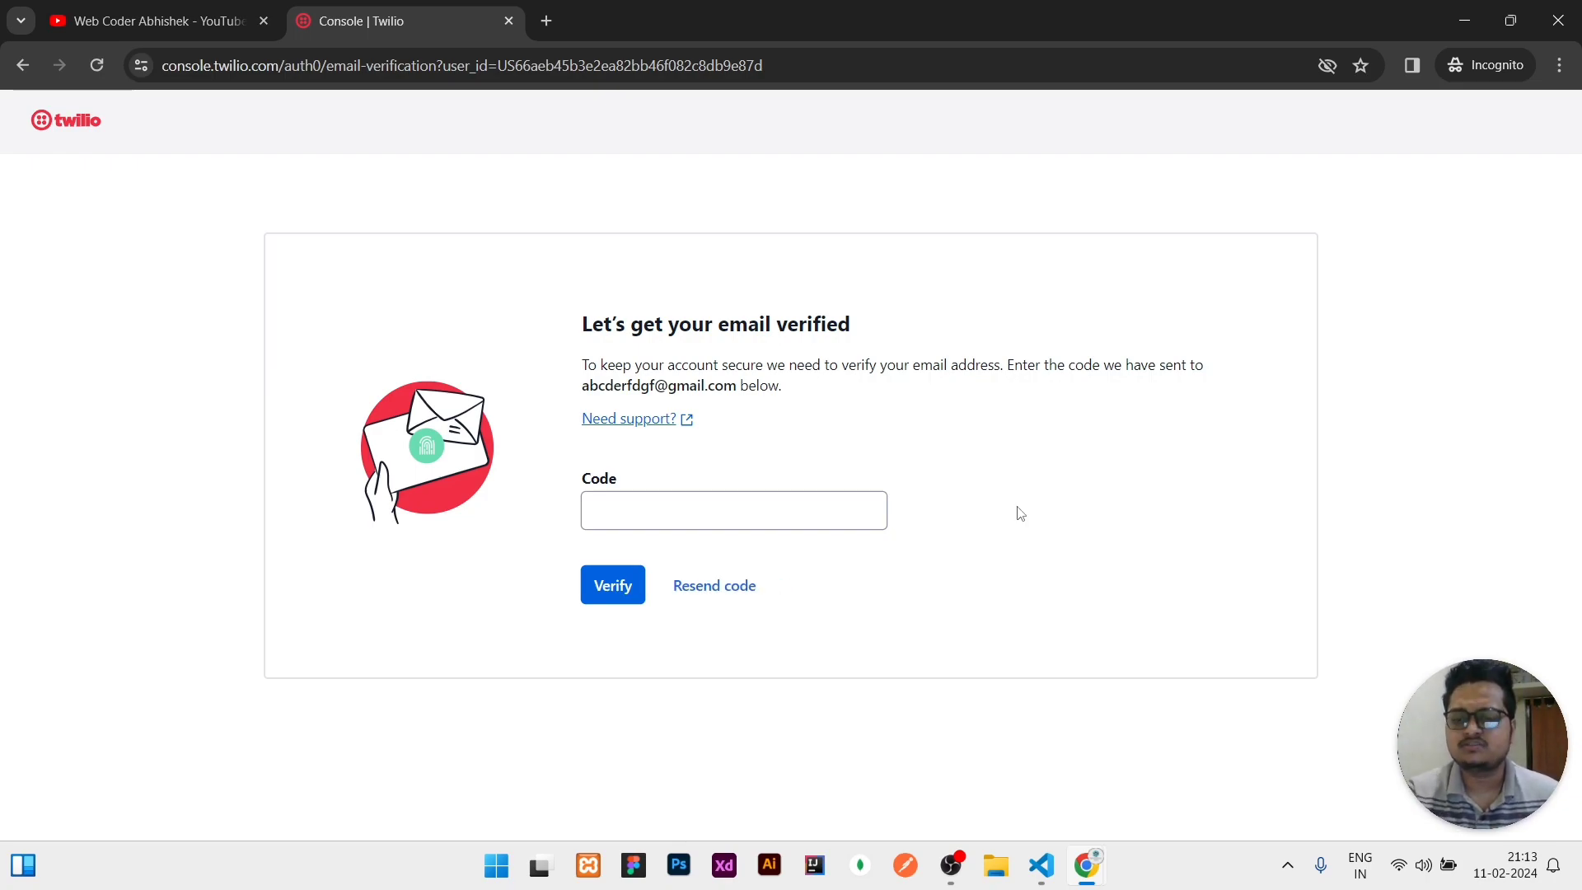
- Open the Twilio Console dashboard and view the trial number, Account SID and Auth Token
click(611, 584)
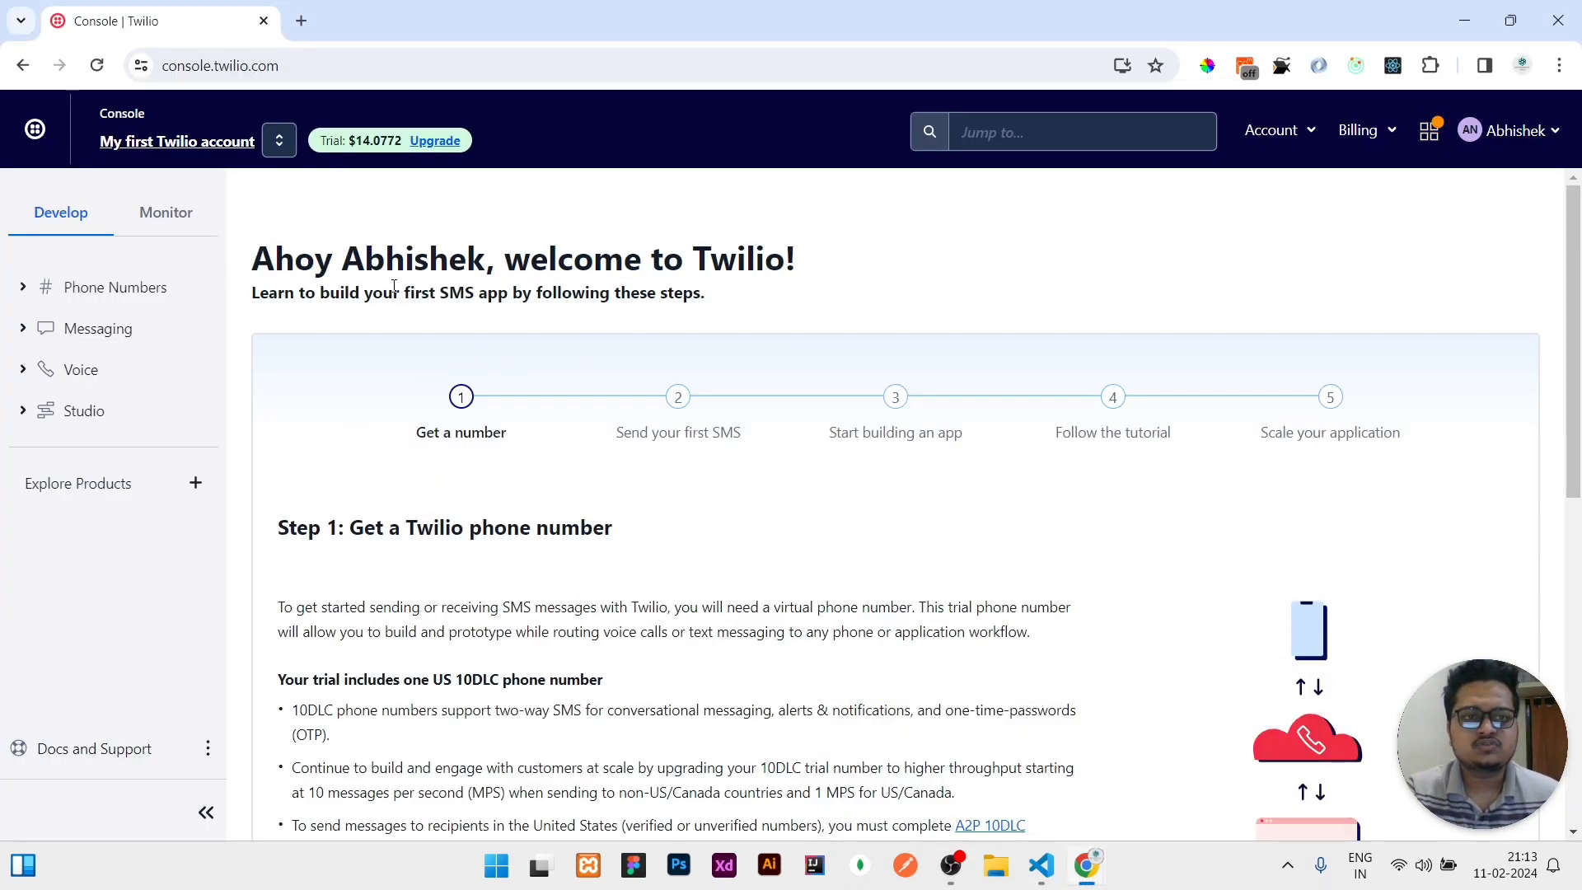
mouse_move(341, 403)
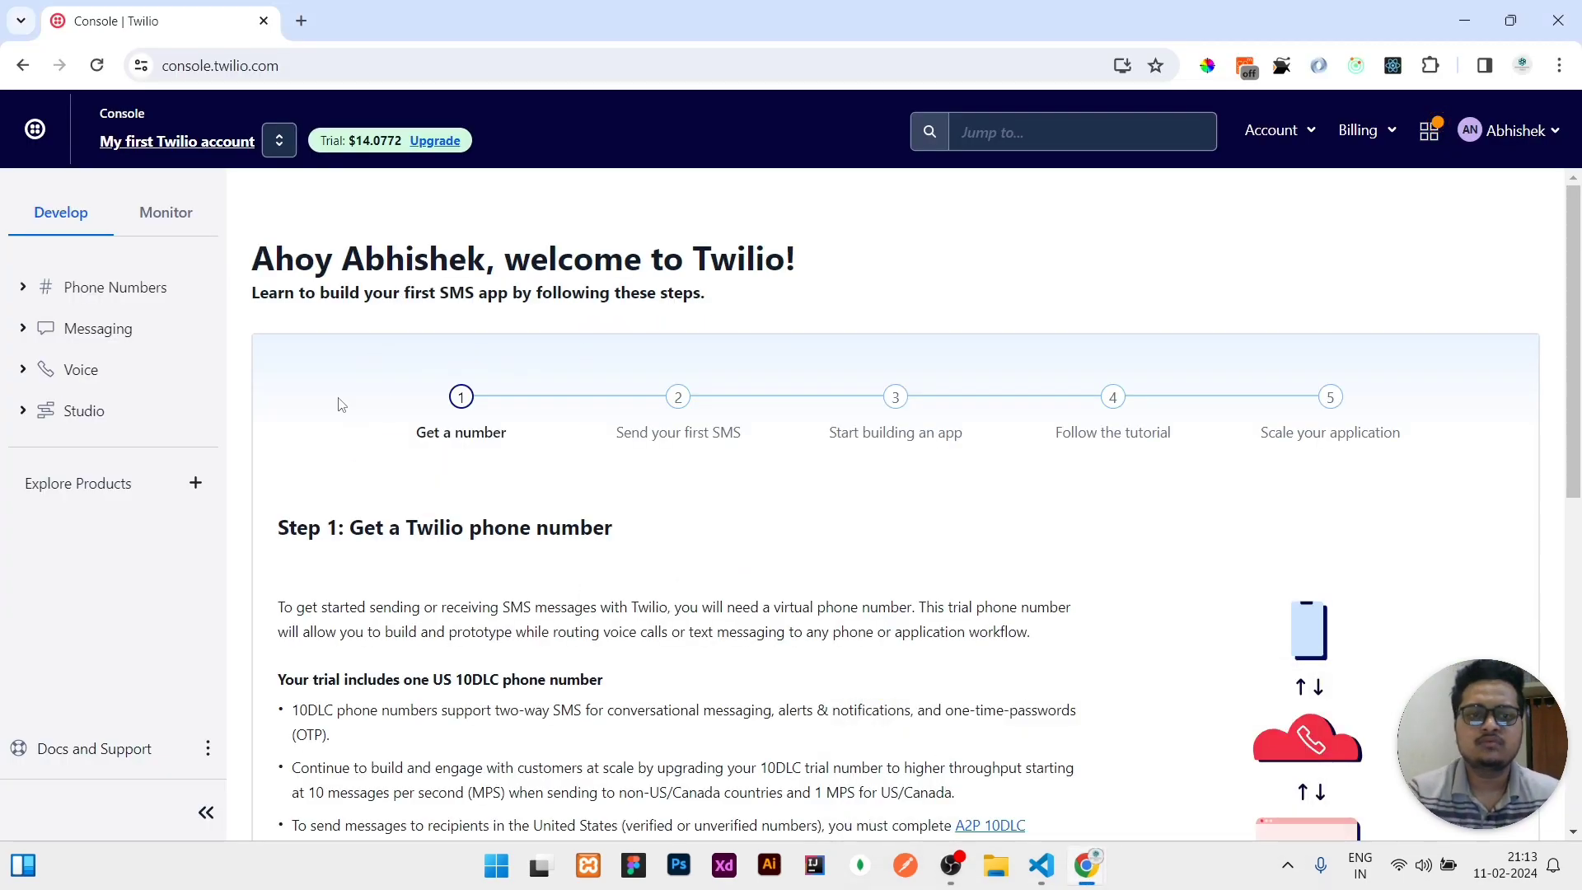
scroll(down, 3)
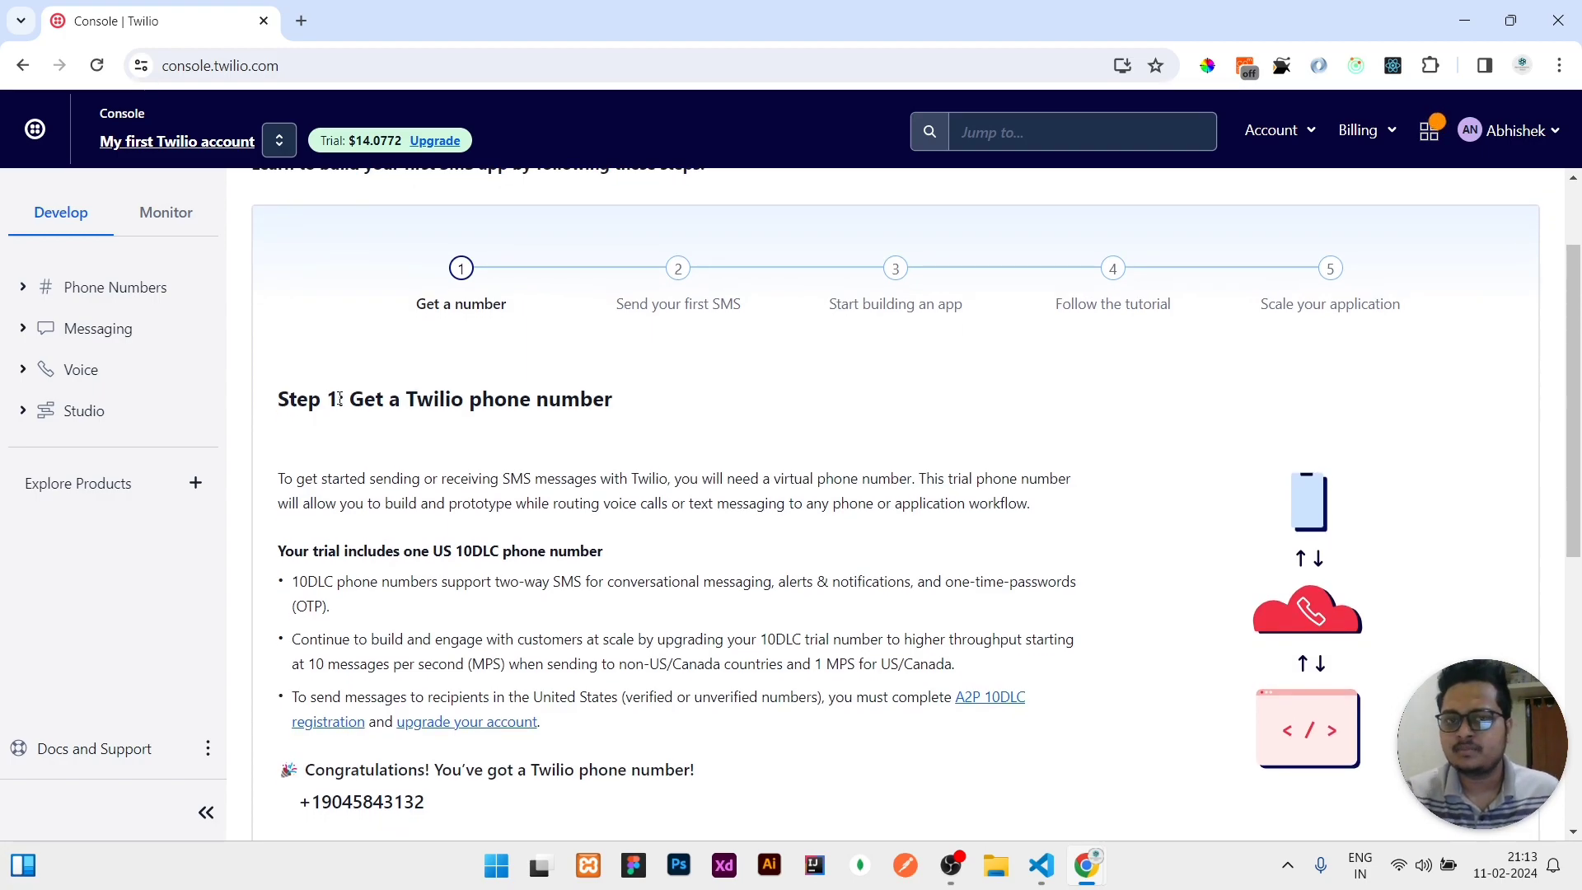
scroll(down, 3)
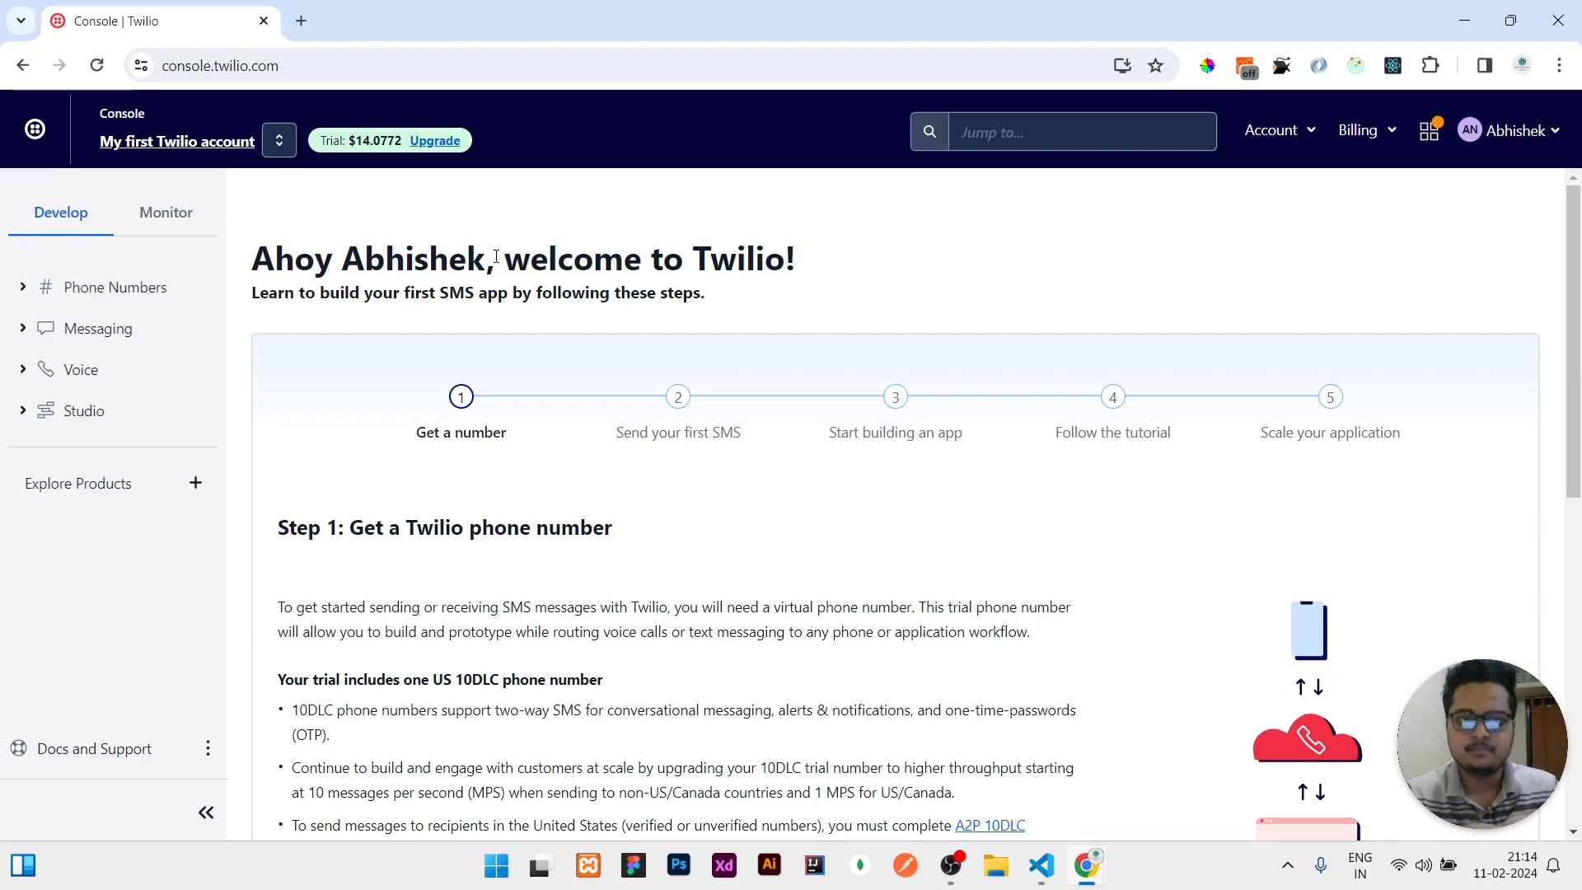
scroll(down, 3)
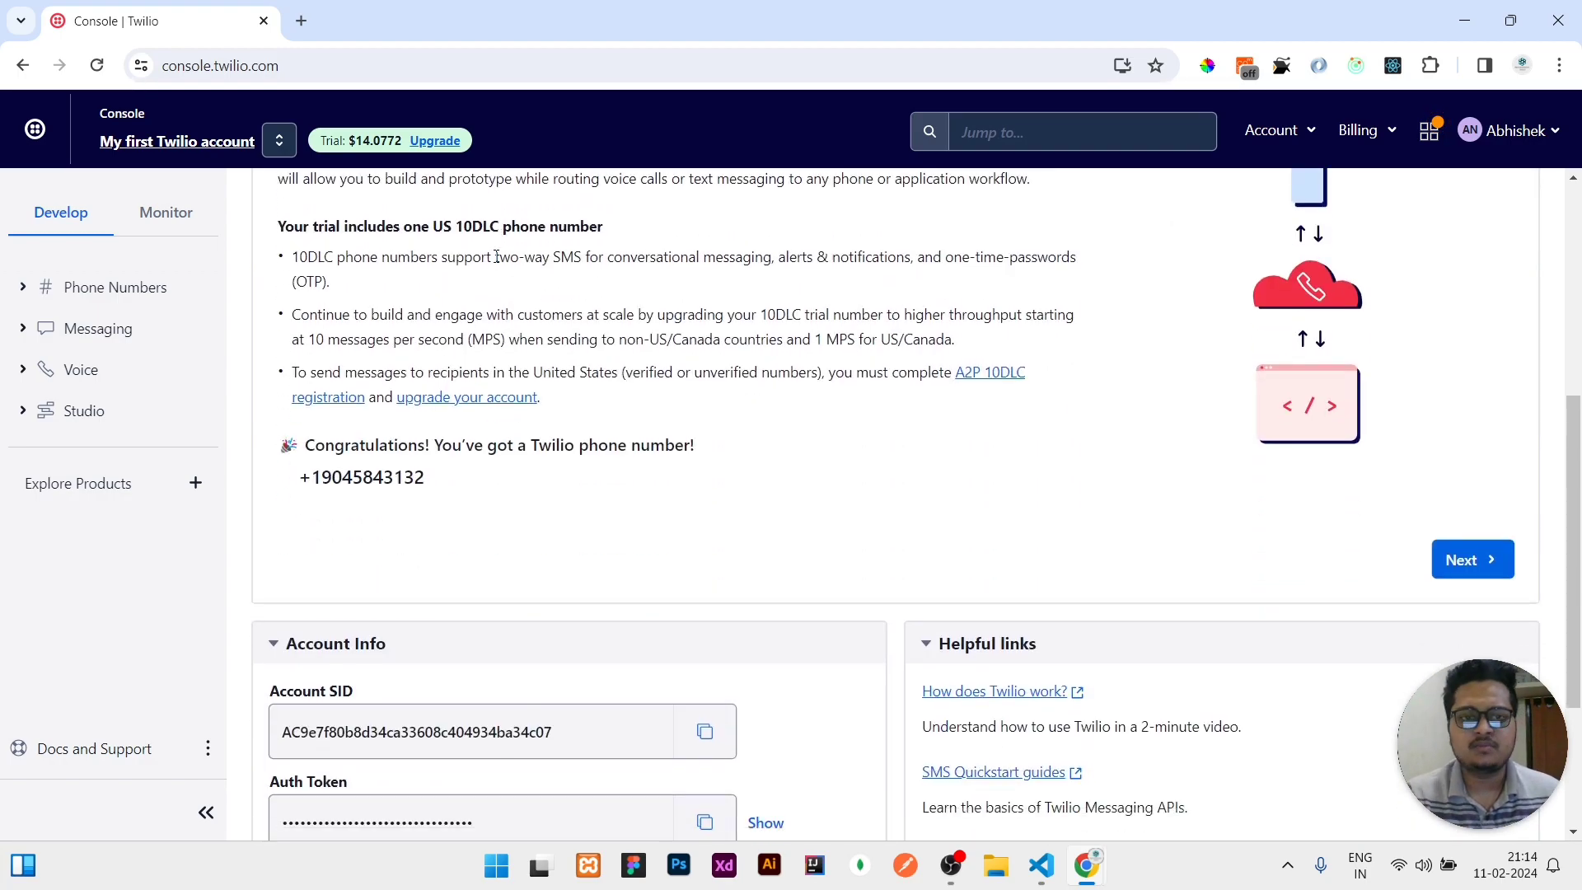
scroll(down, 3)
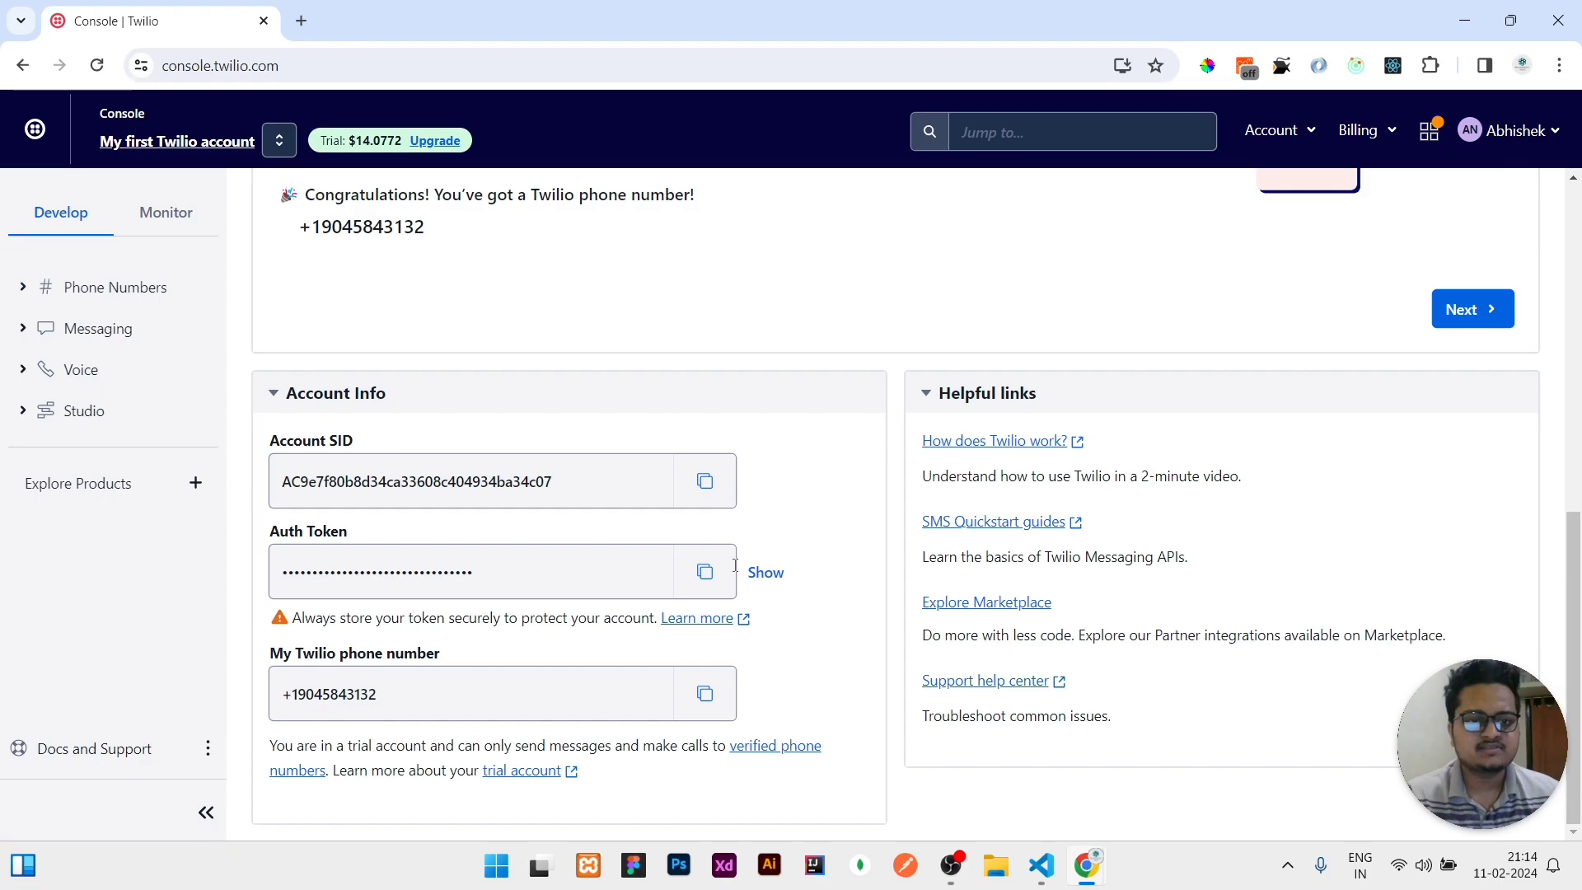
mouse_move(765, 484)
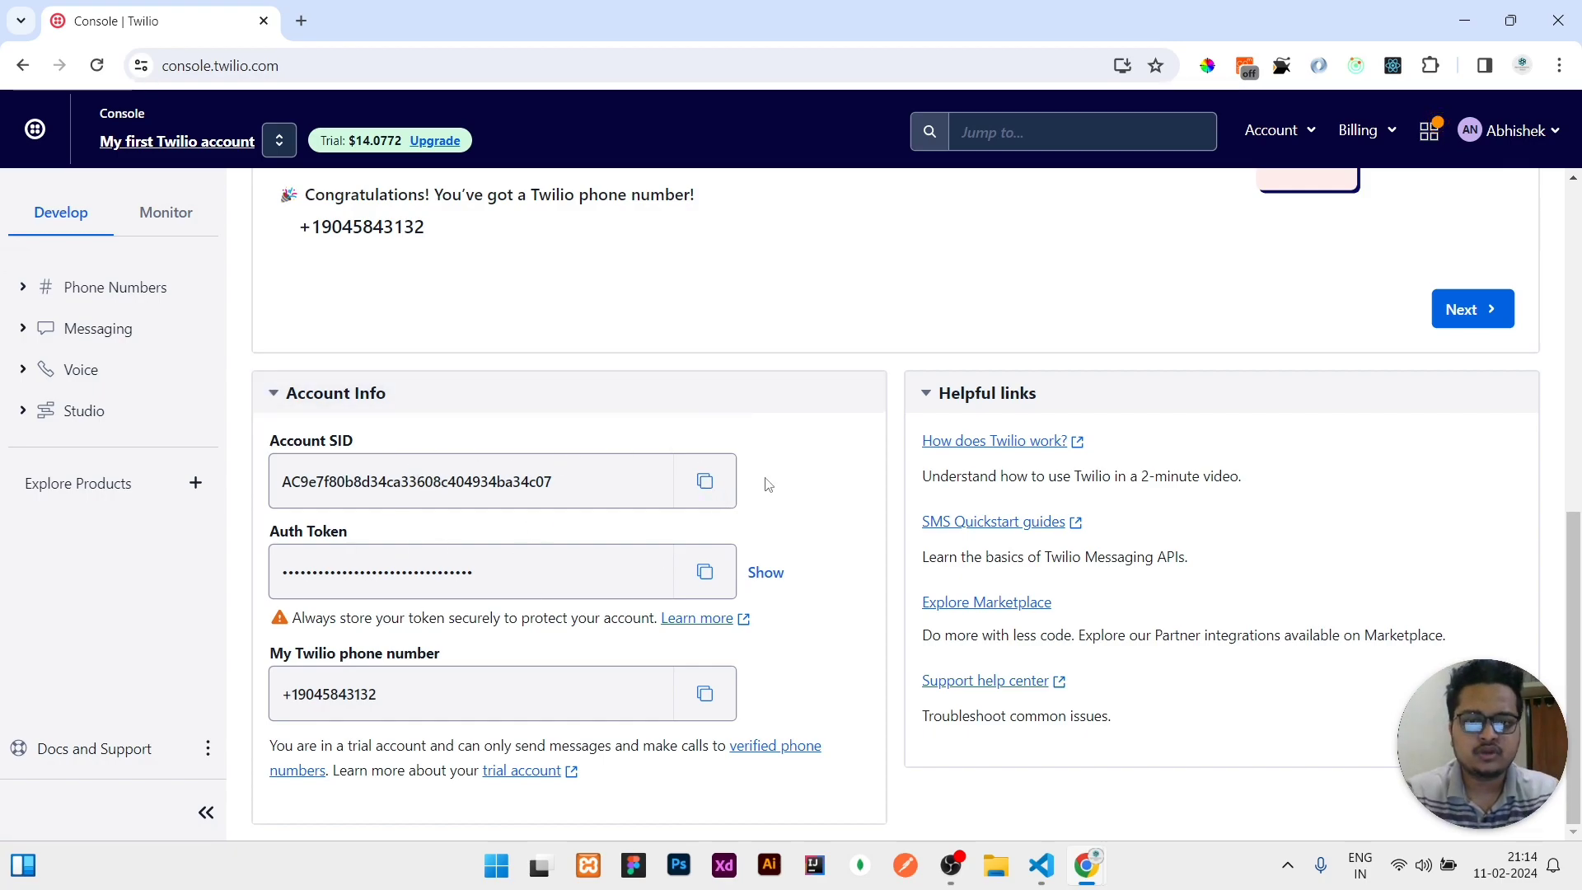
mouse_move(726, 658)
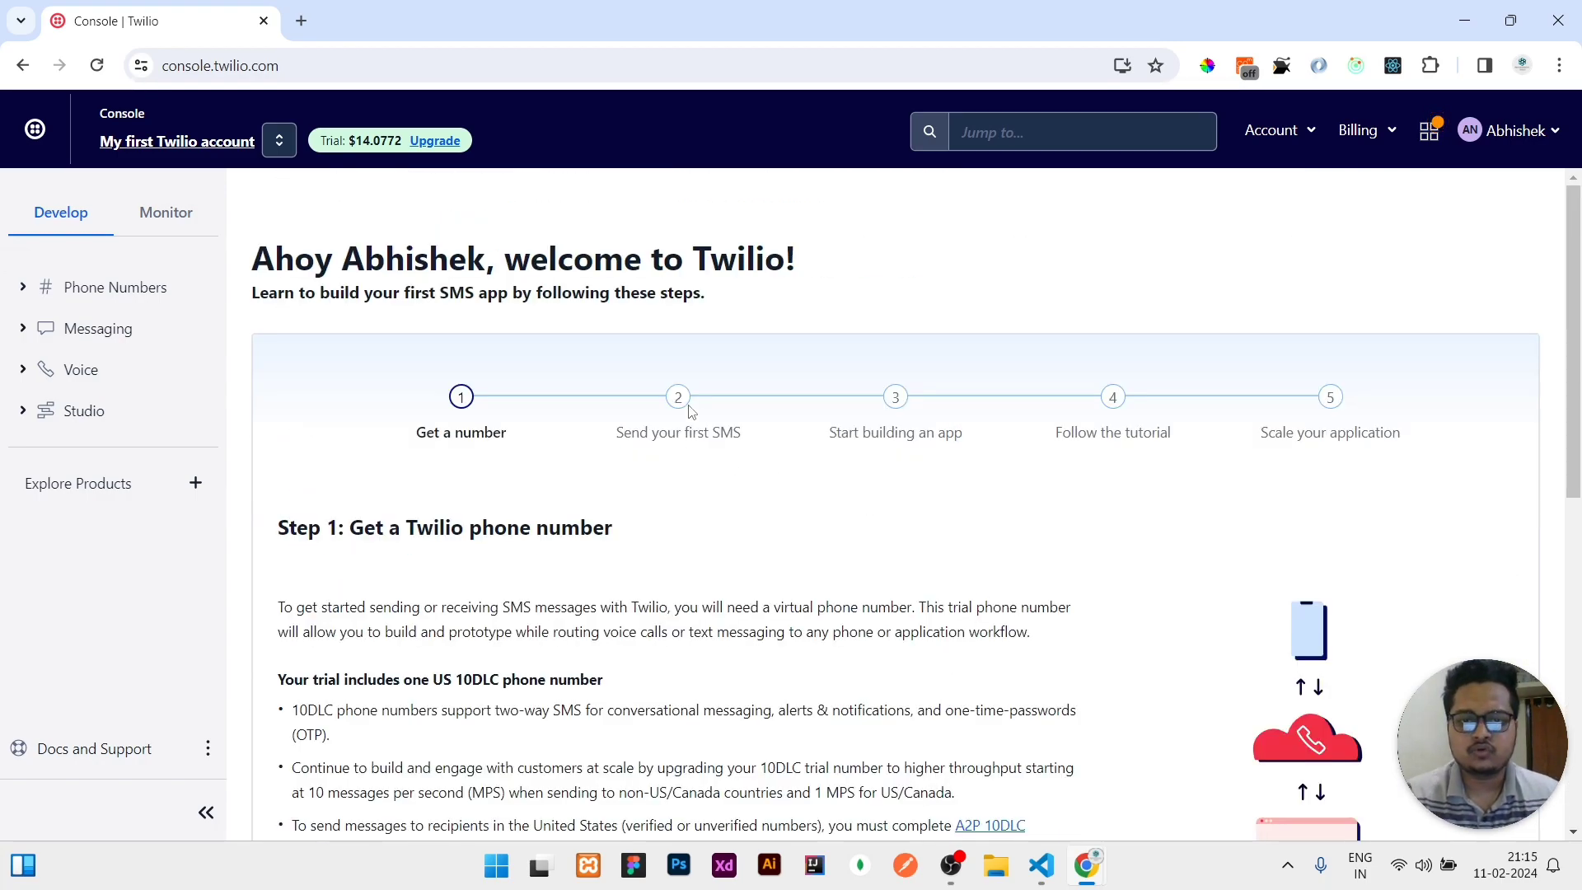
- Review the Node.js SMS sample and account credentials, then switch to the sendSMS.js project
click(677, 395)
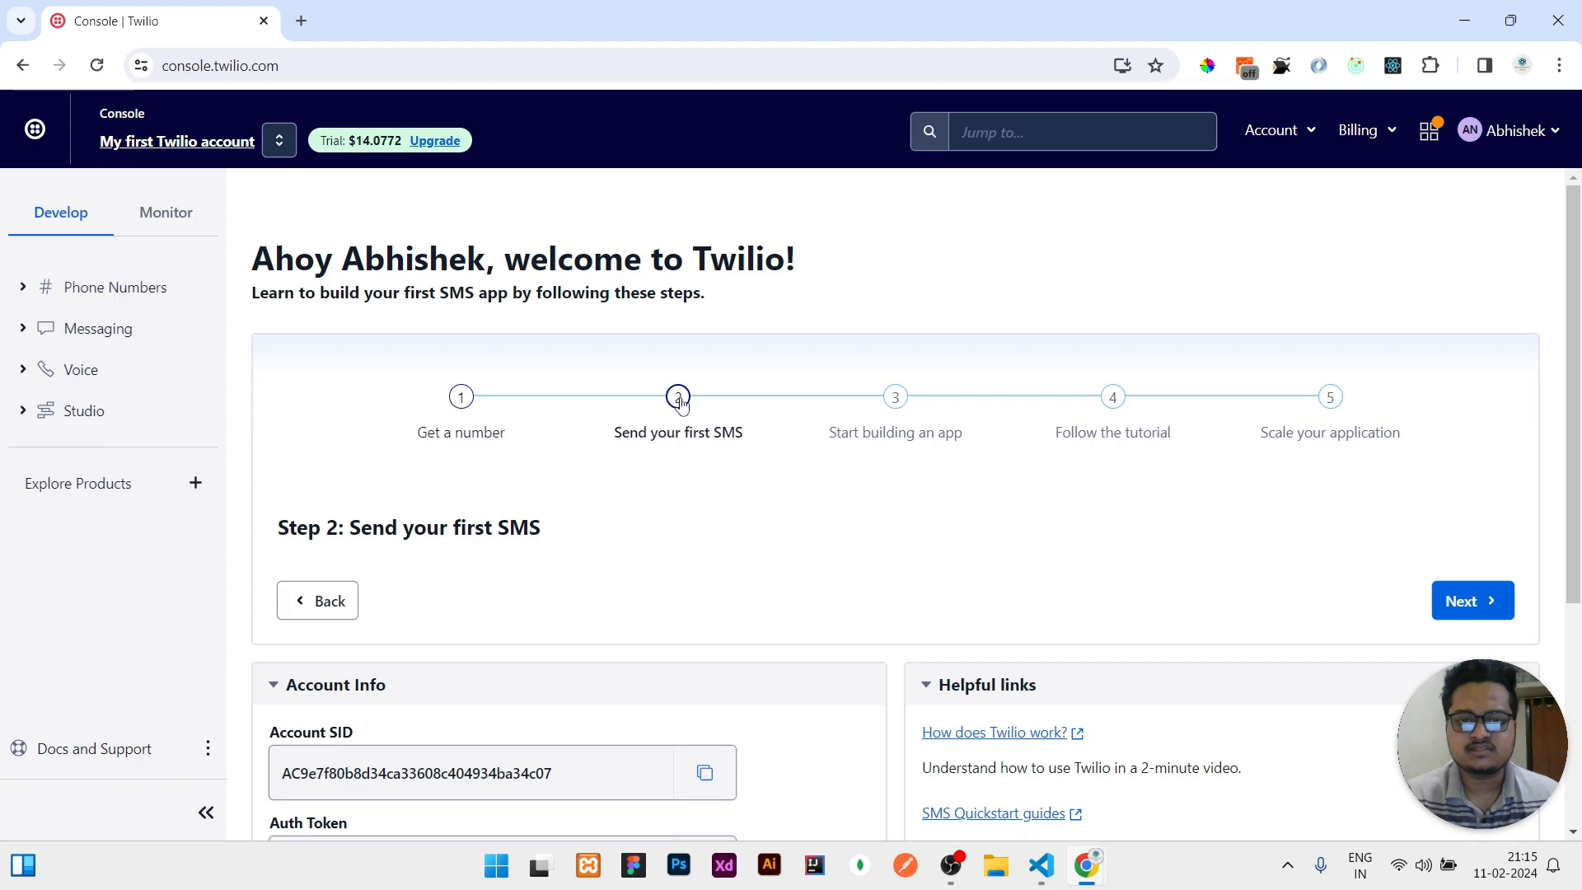
mouse_move(712, 489)
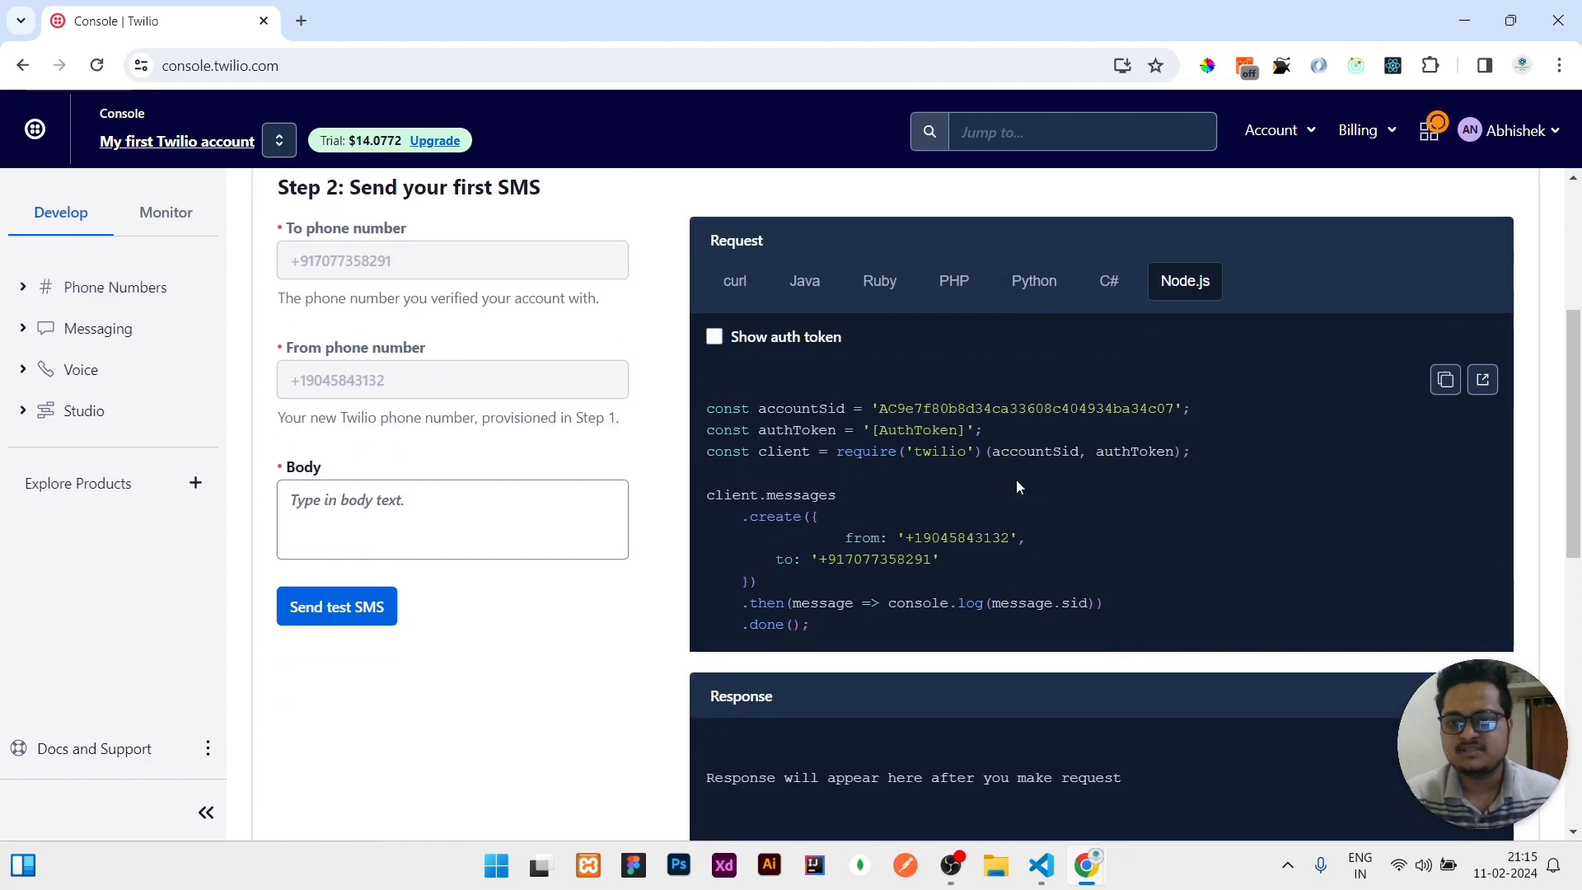
click(1444, 379)
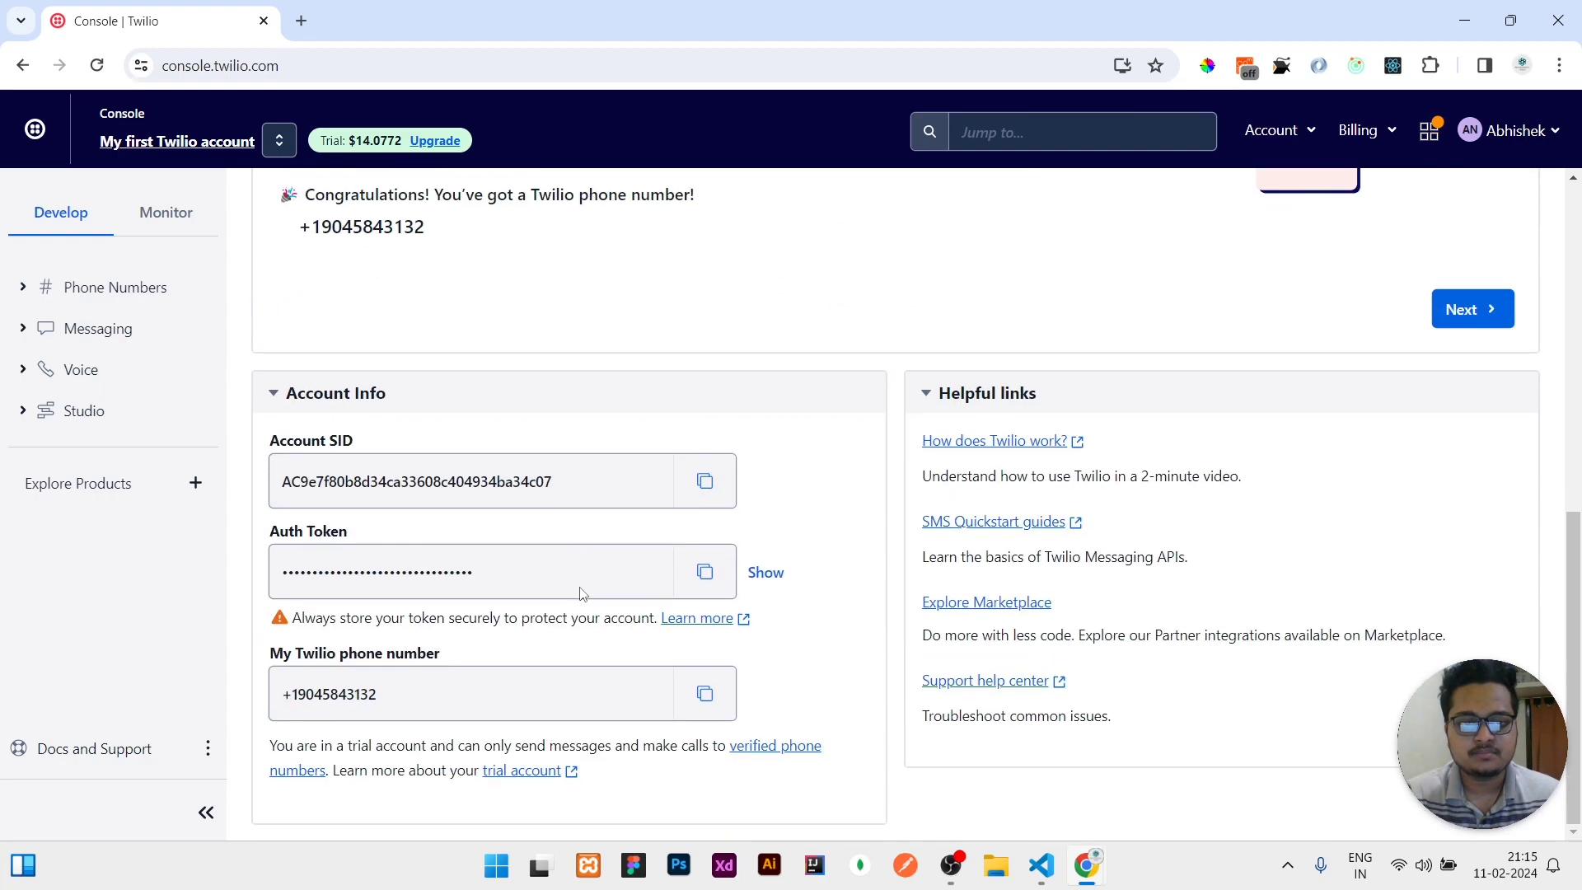
scroll(up, 3)
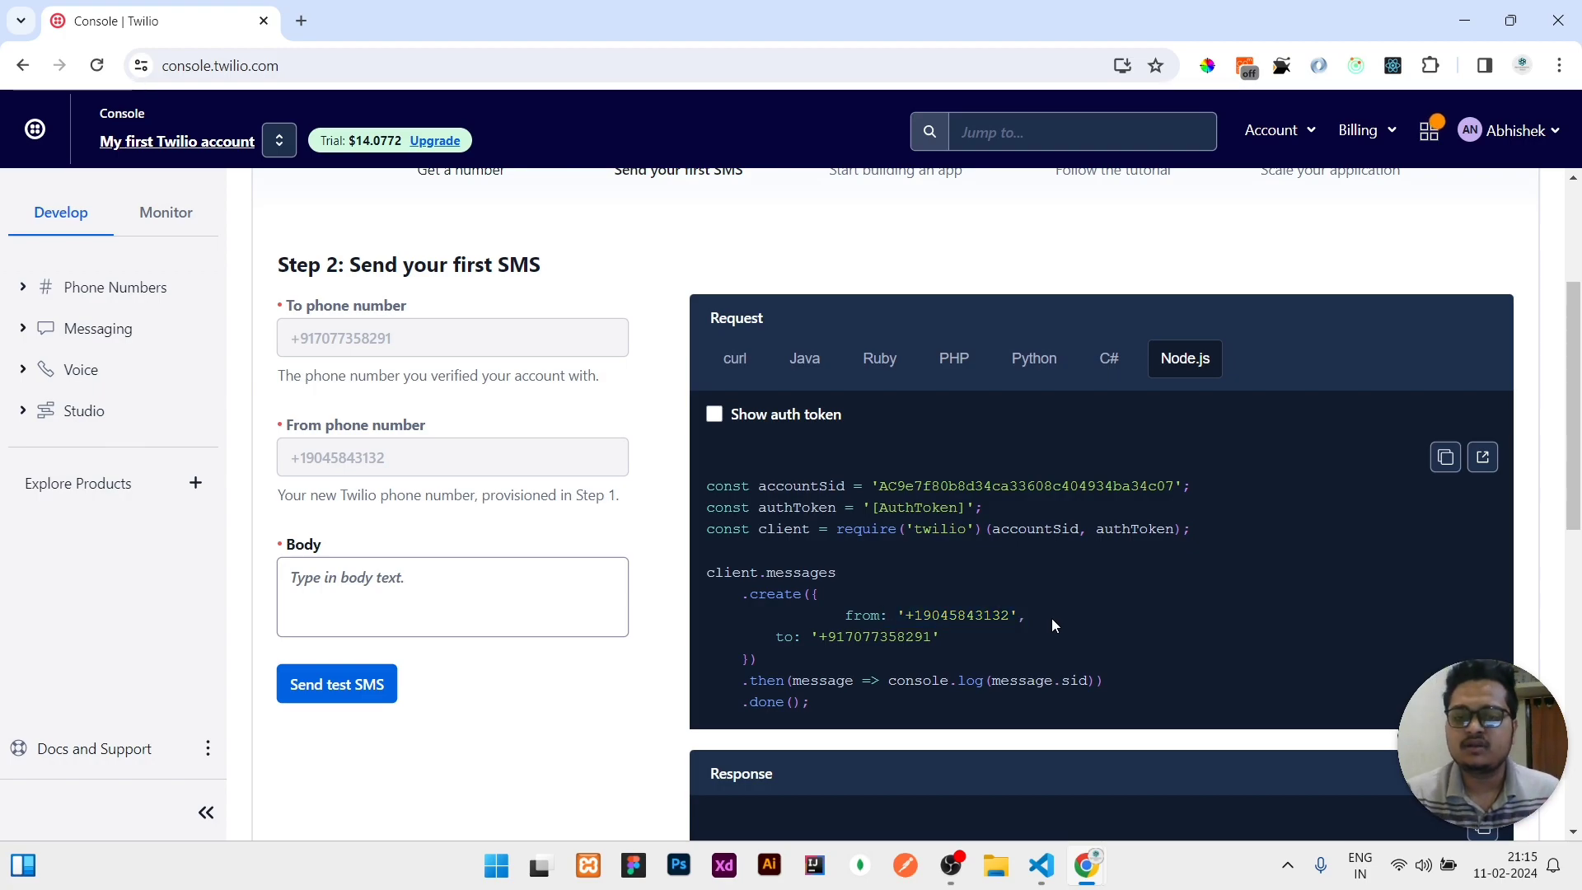
mouse_move(841, 620)
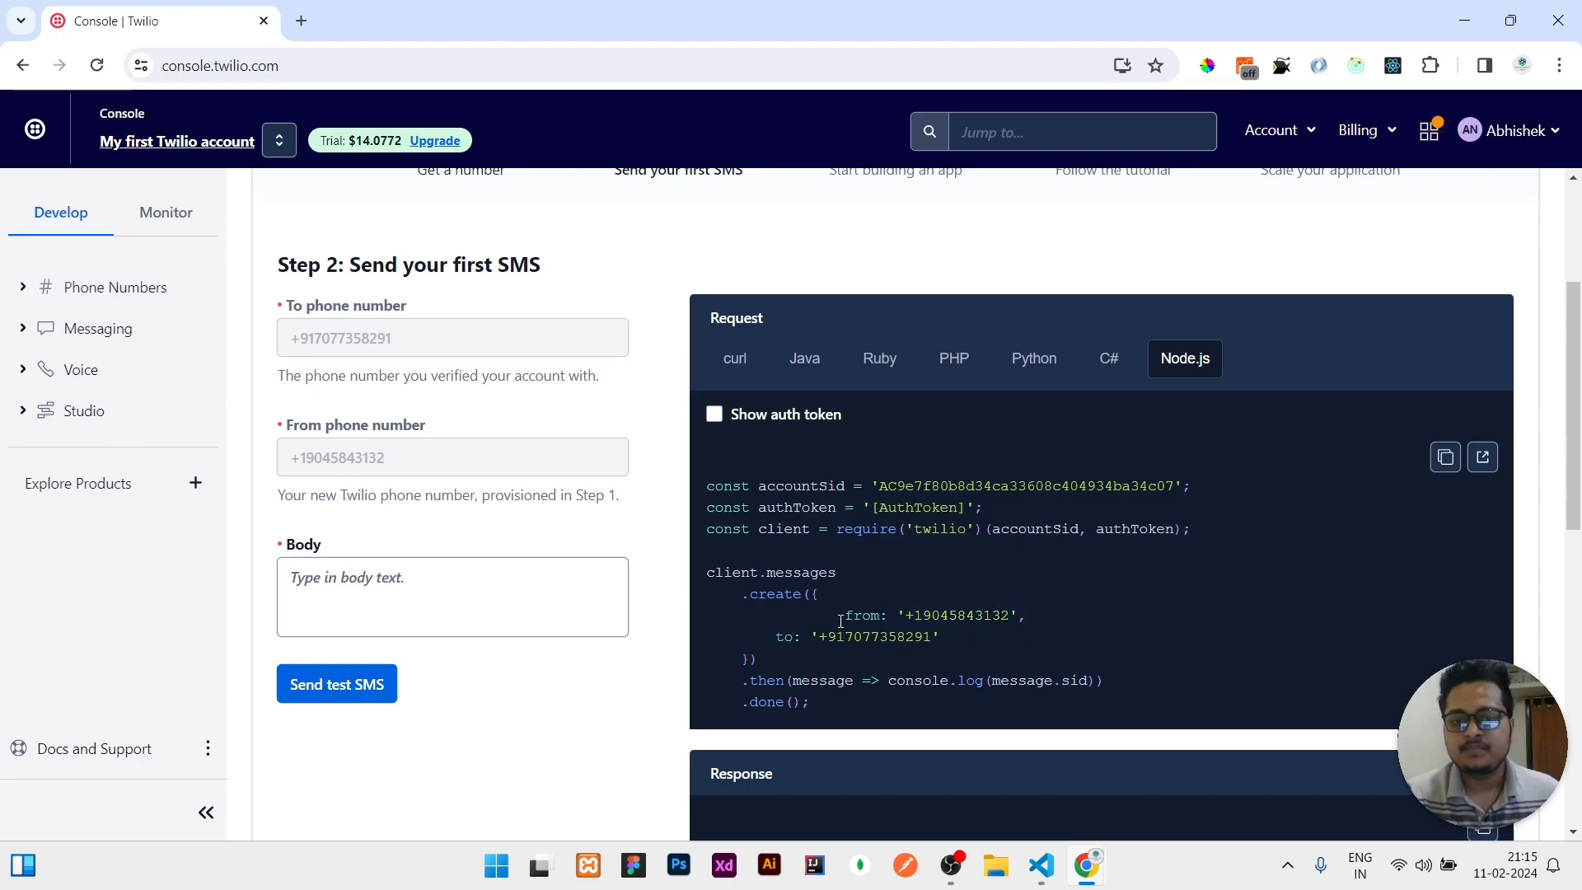
mouse_move(958, 646)
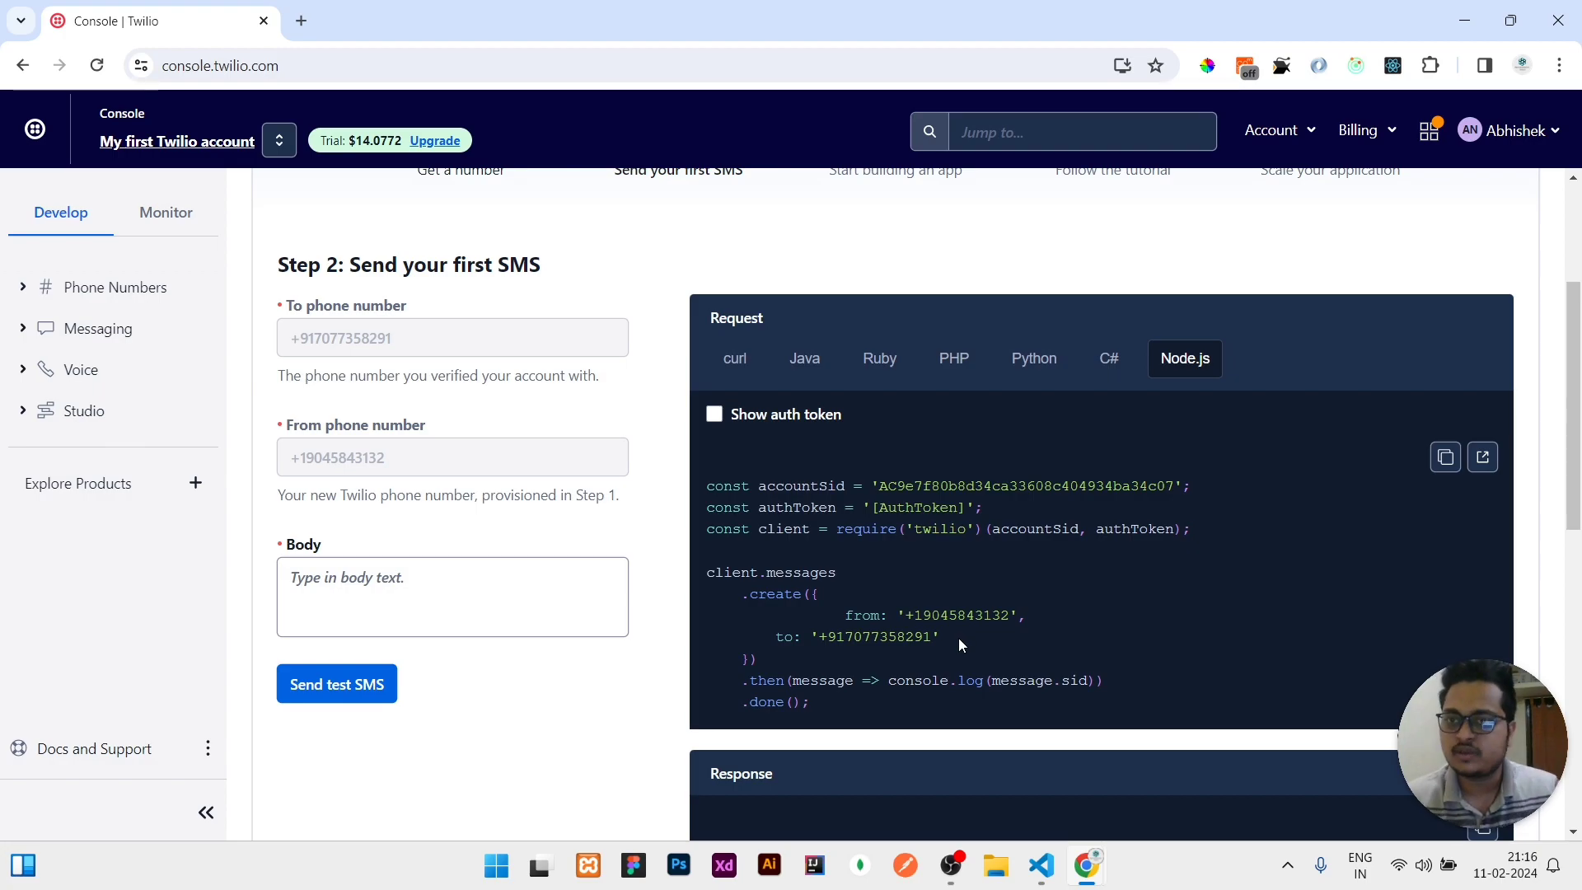
scroll(down, 3)
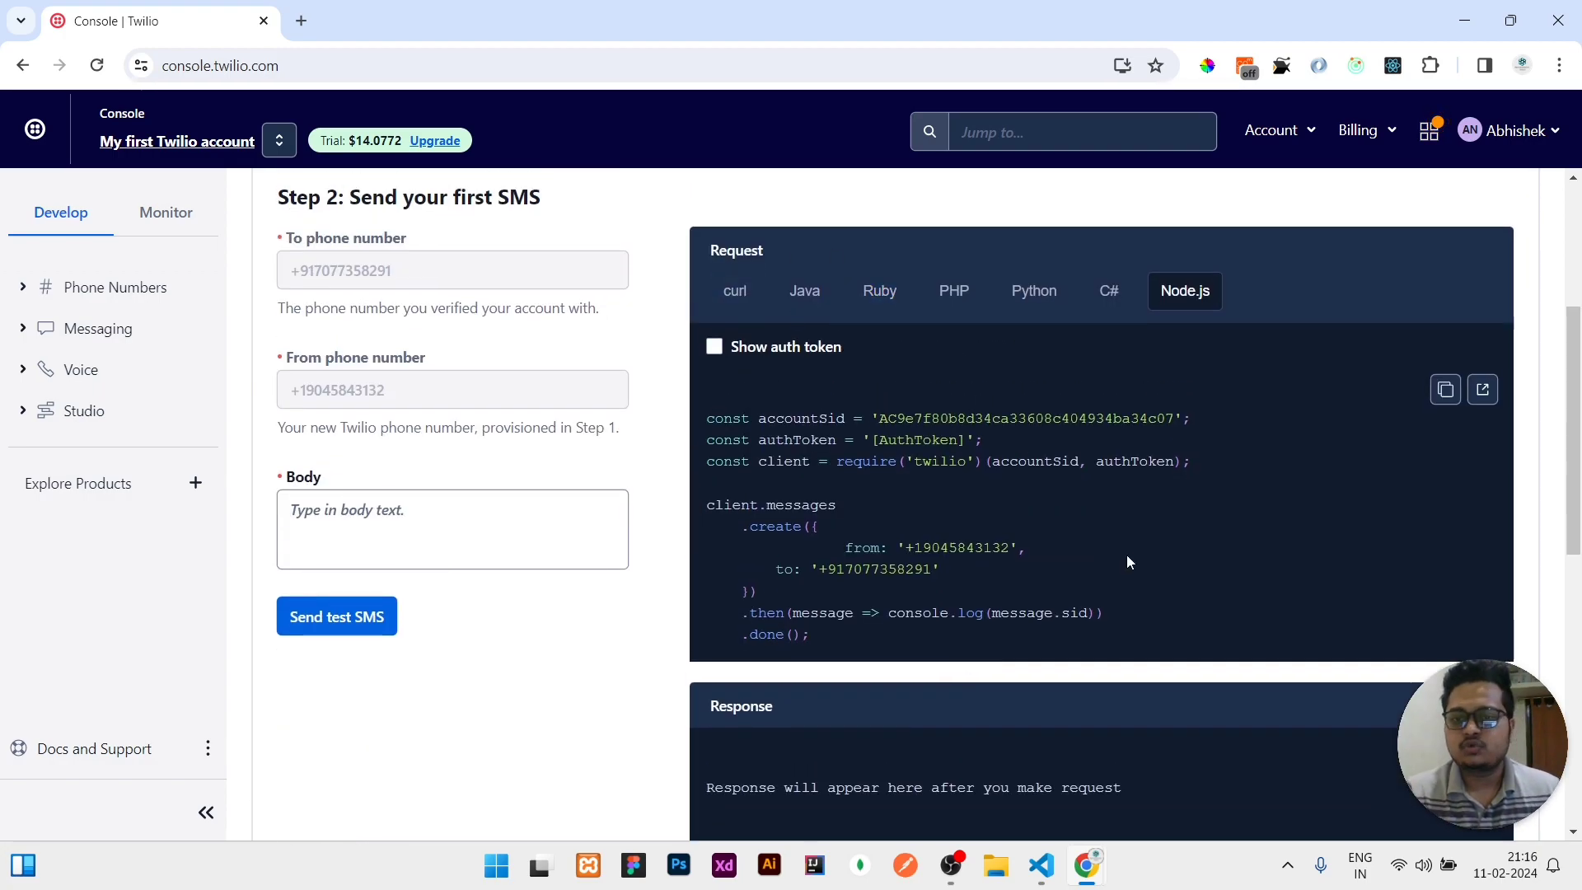
click(1040, 864)
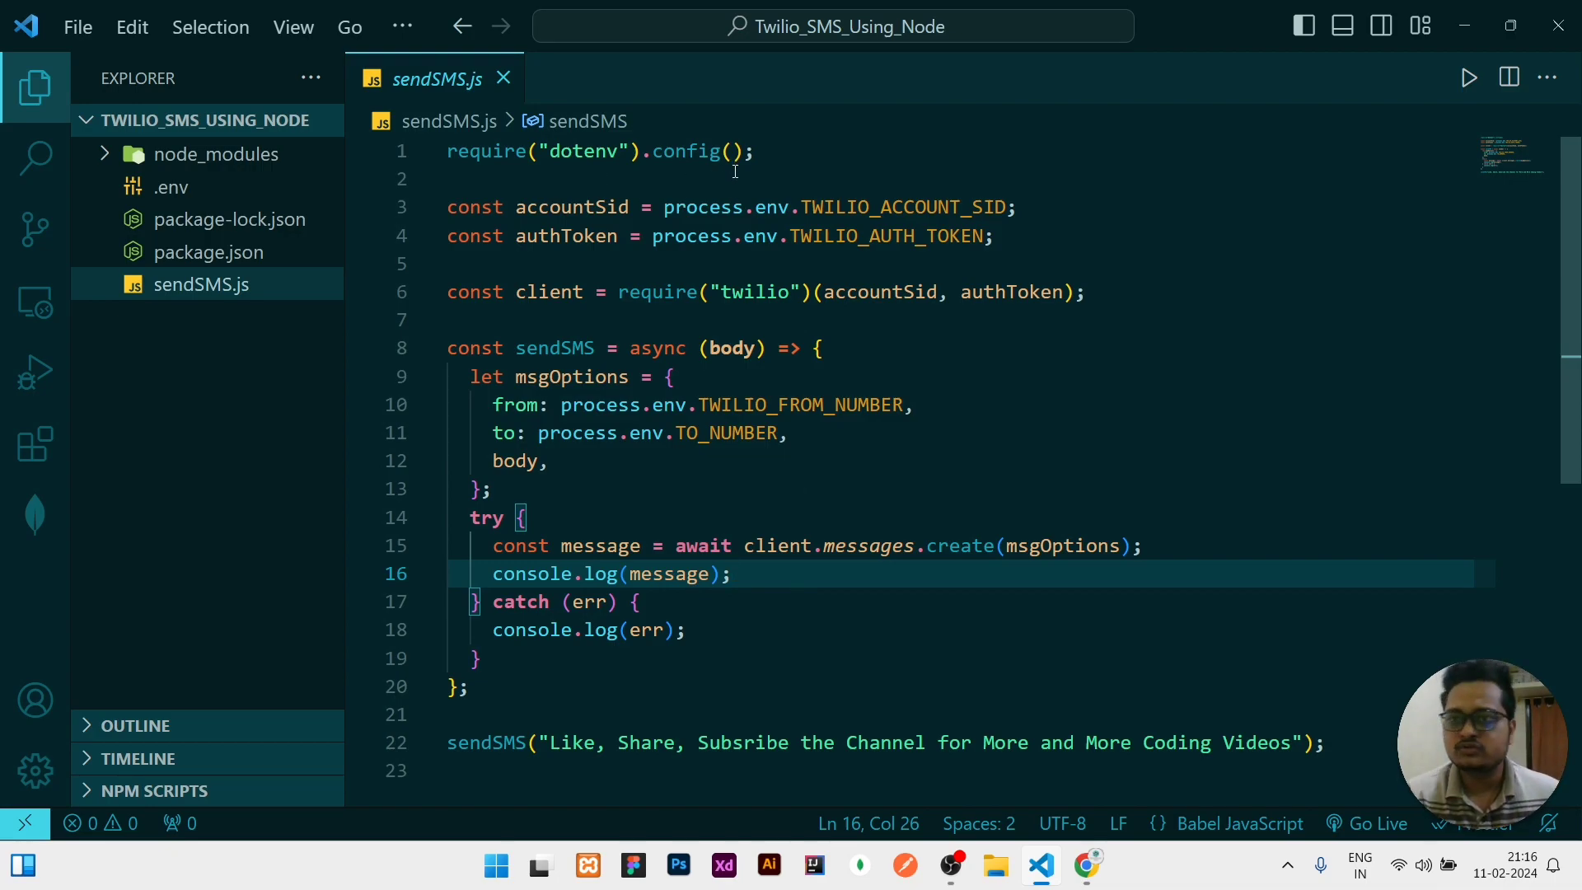
- Open package.json and install the dotenv and twilio packages with npm i
click(211, 252)
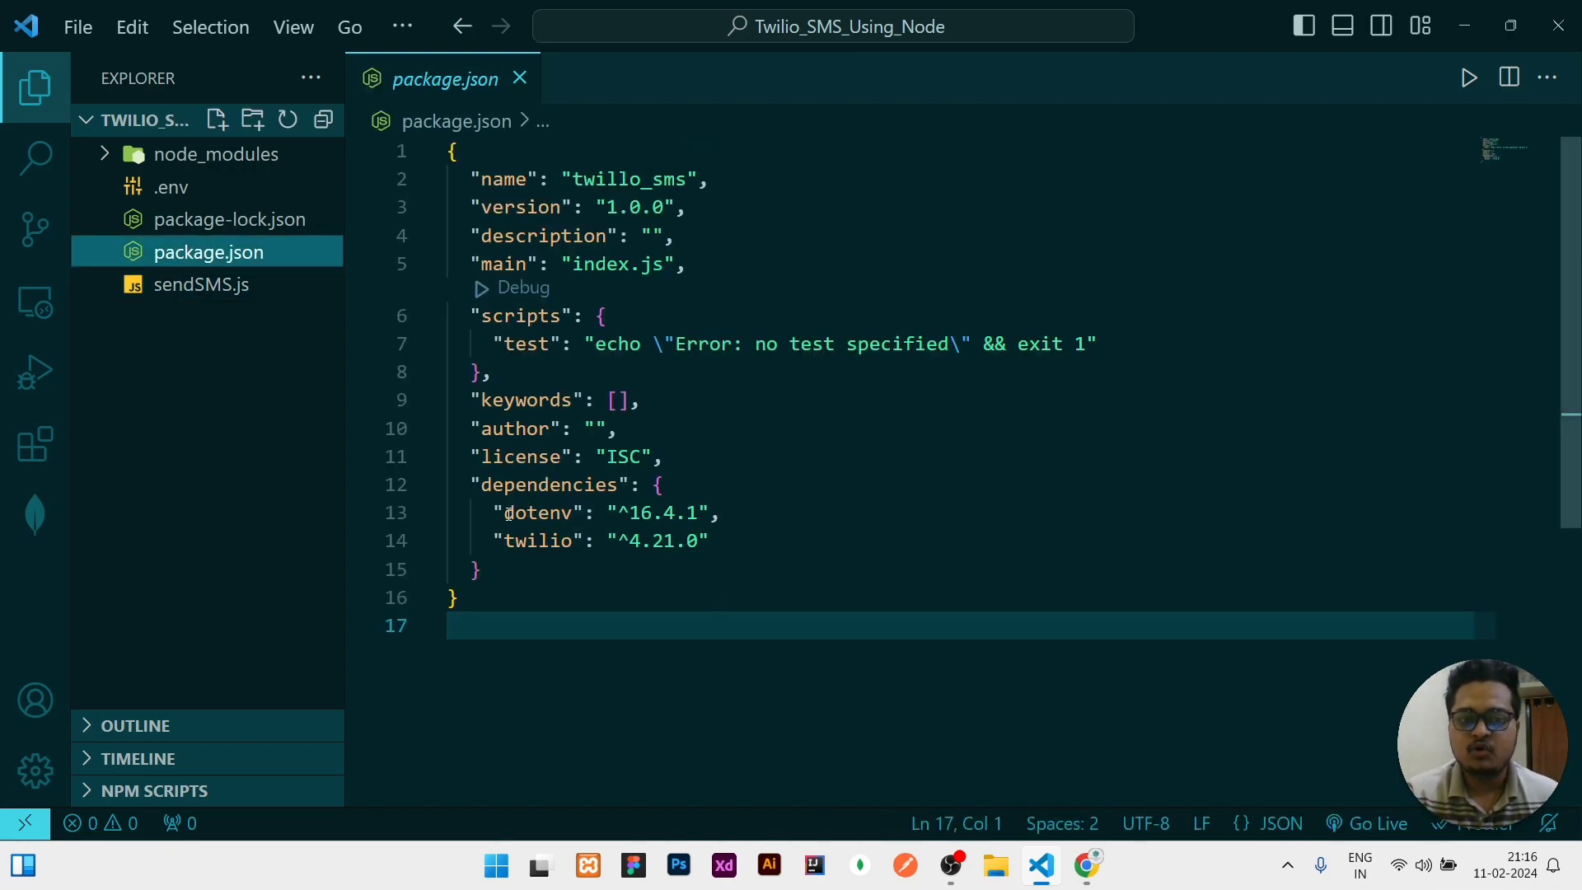
double_click(538, 540)
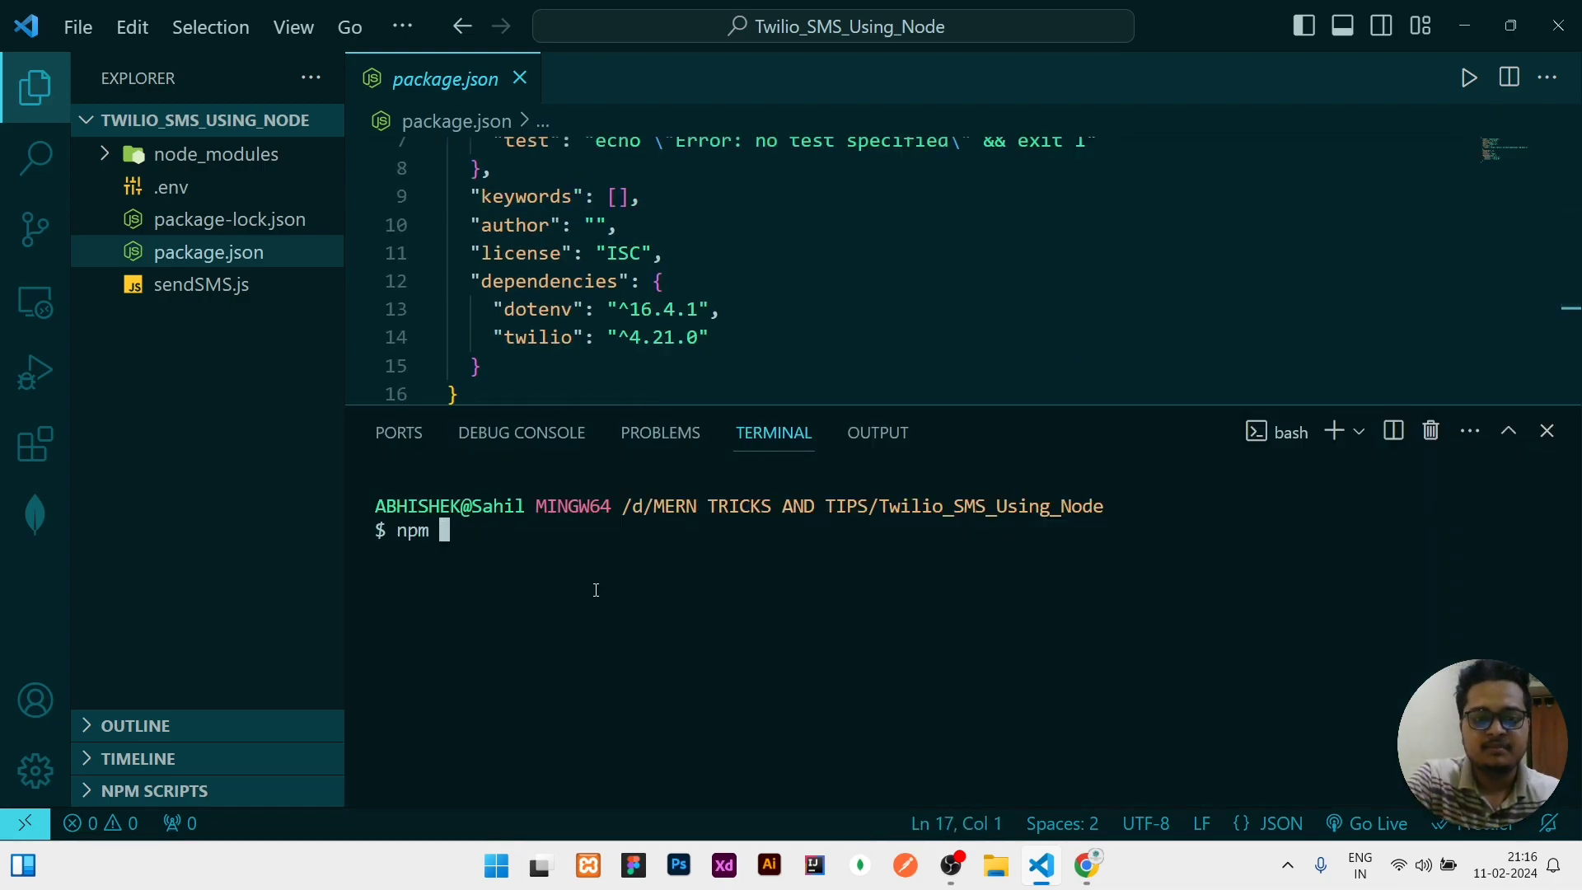
text(i dot)
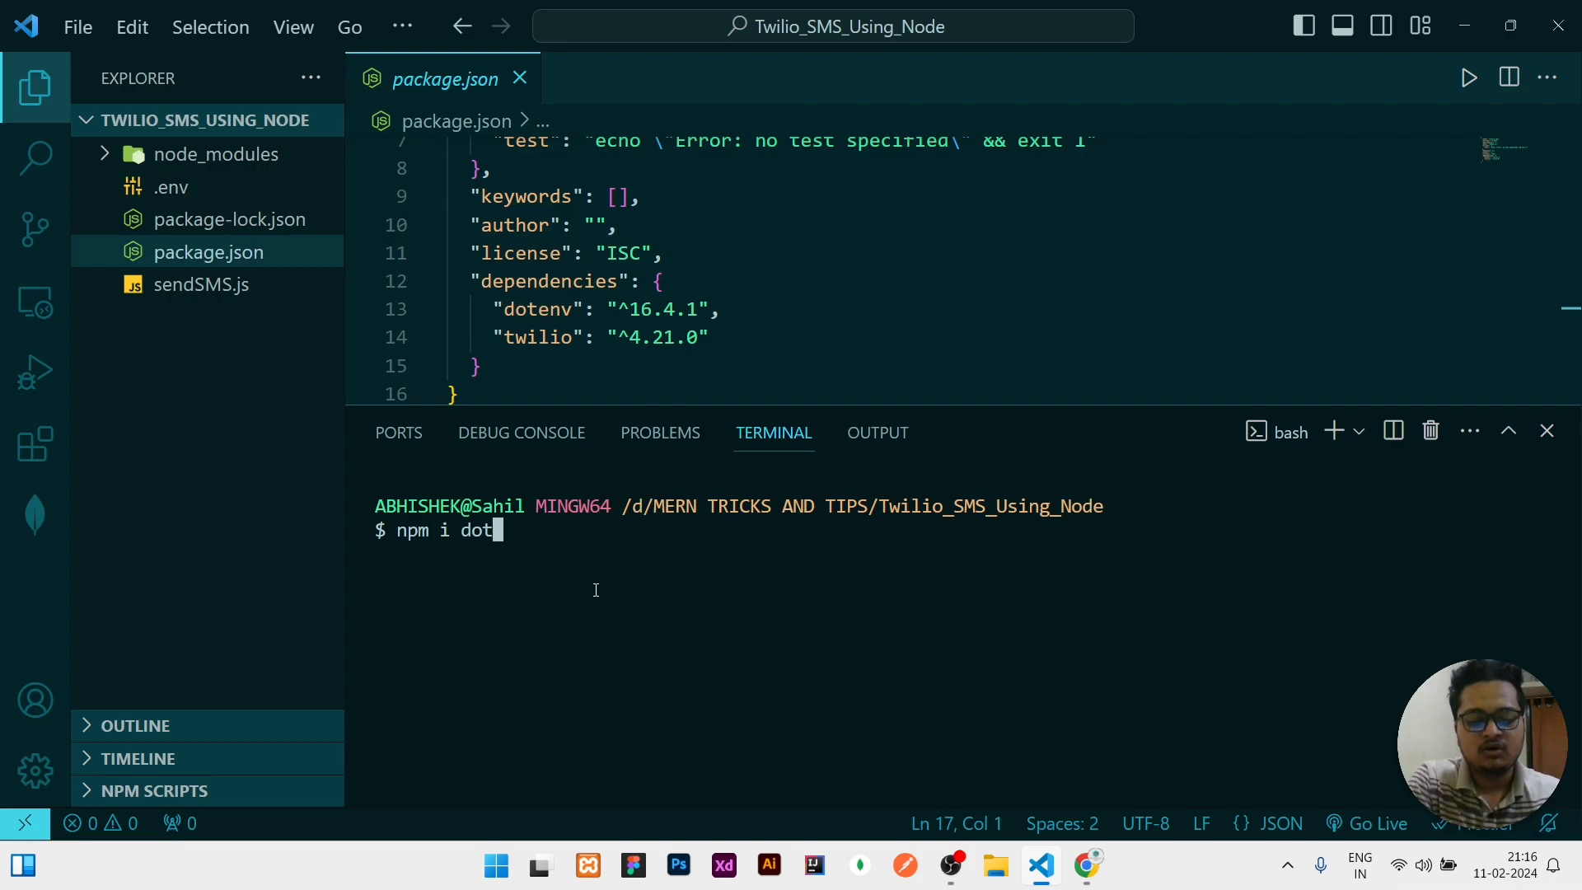
text(env twi)
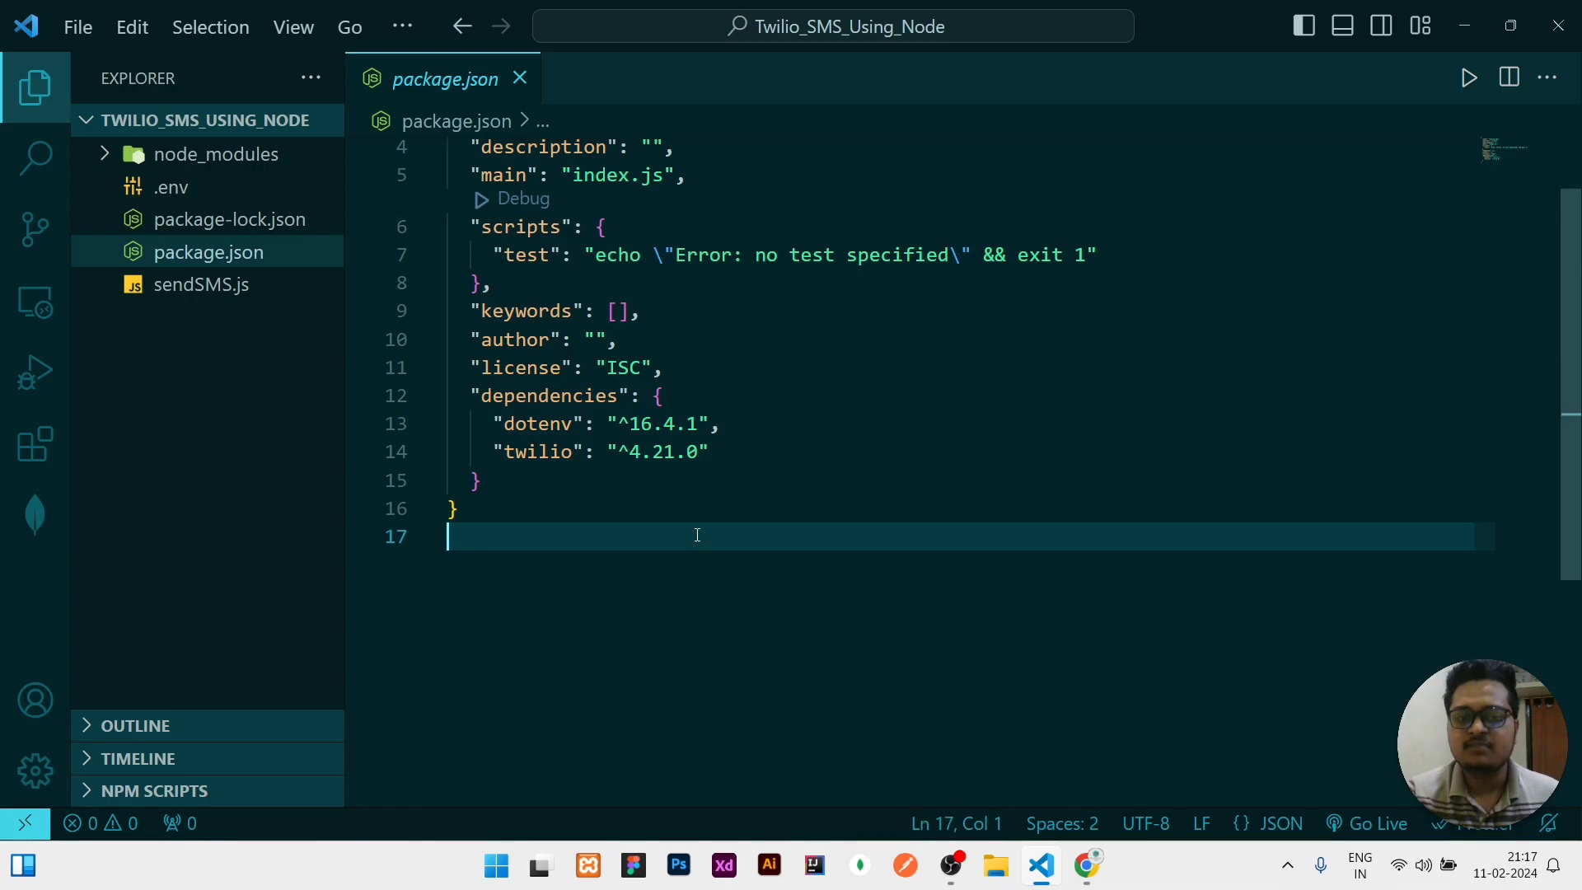
- Open sendSMS.js and inspect the dotenv config and process.env SID and token lines
click(199, 283)
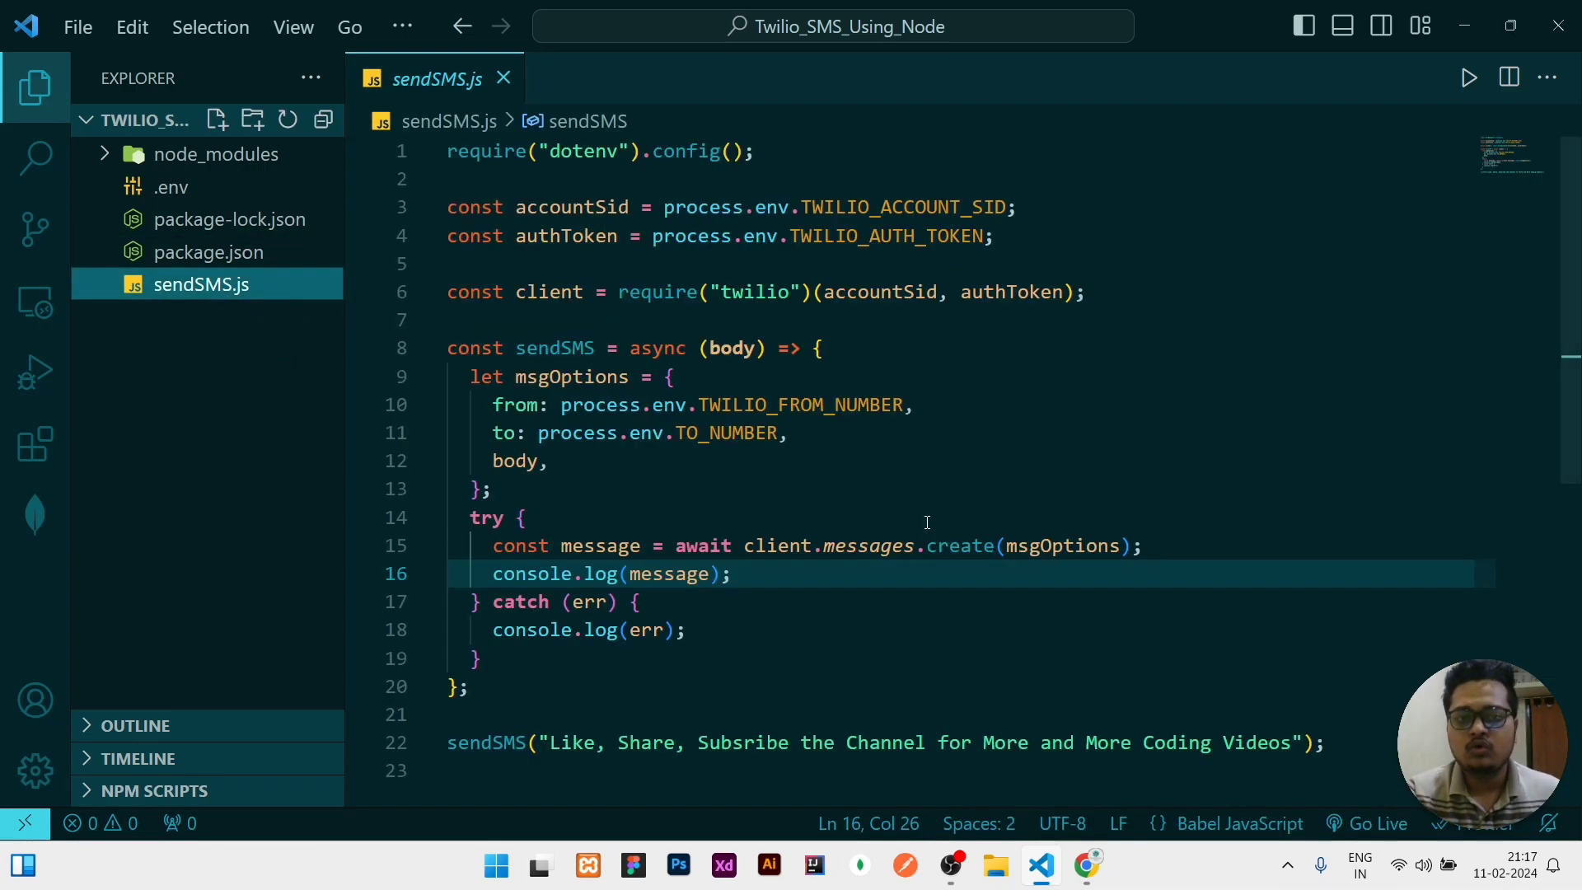
click(477, 657)
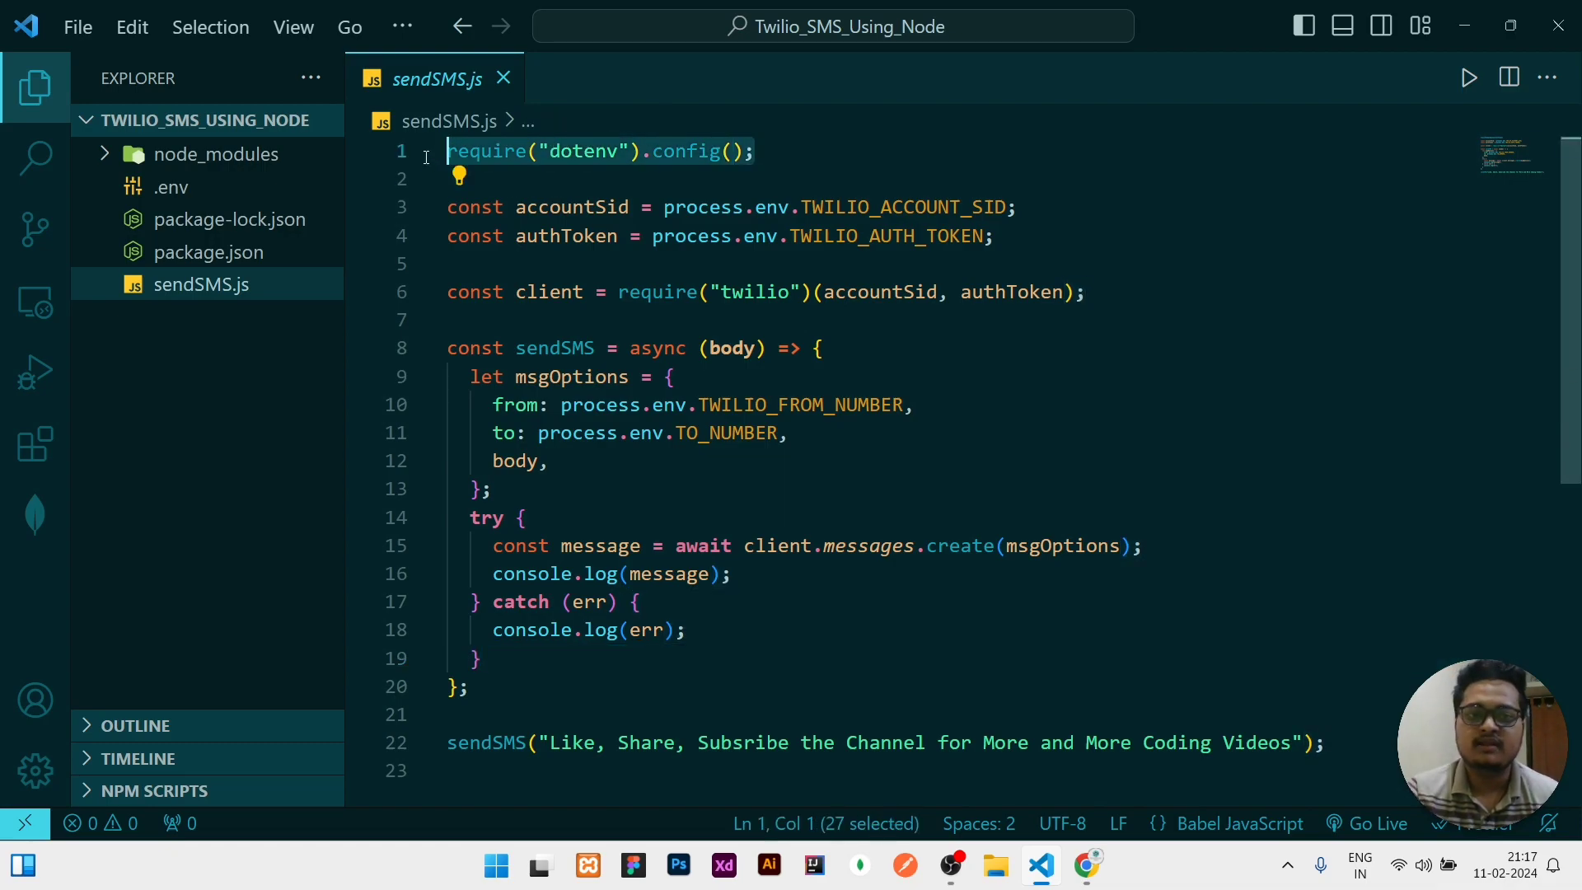
click(693, 178)
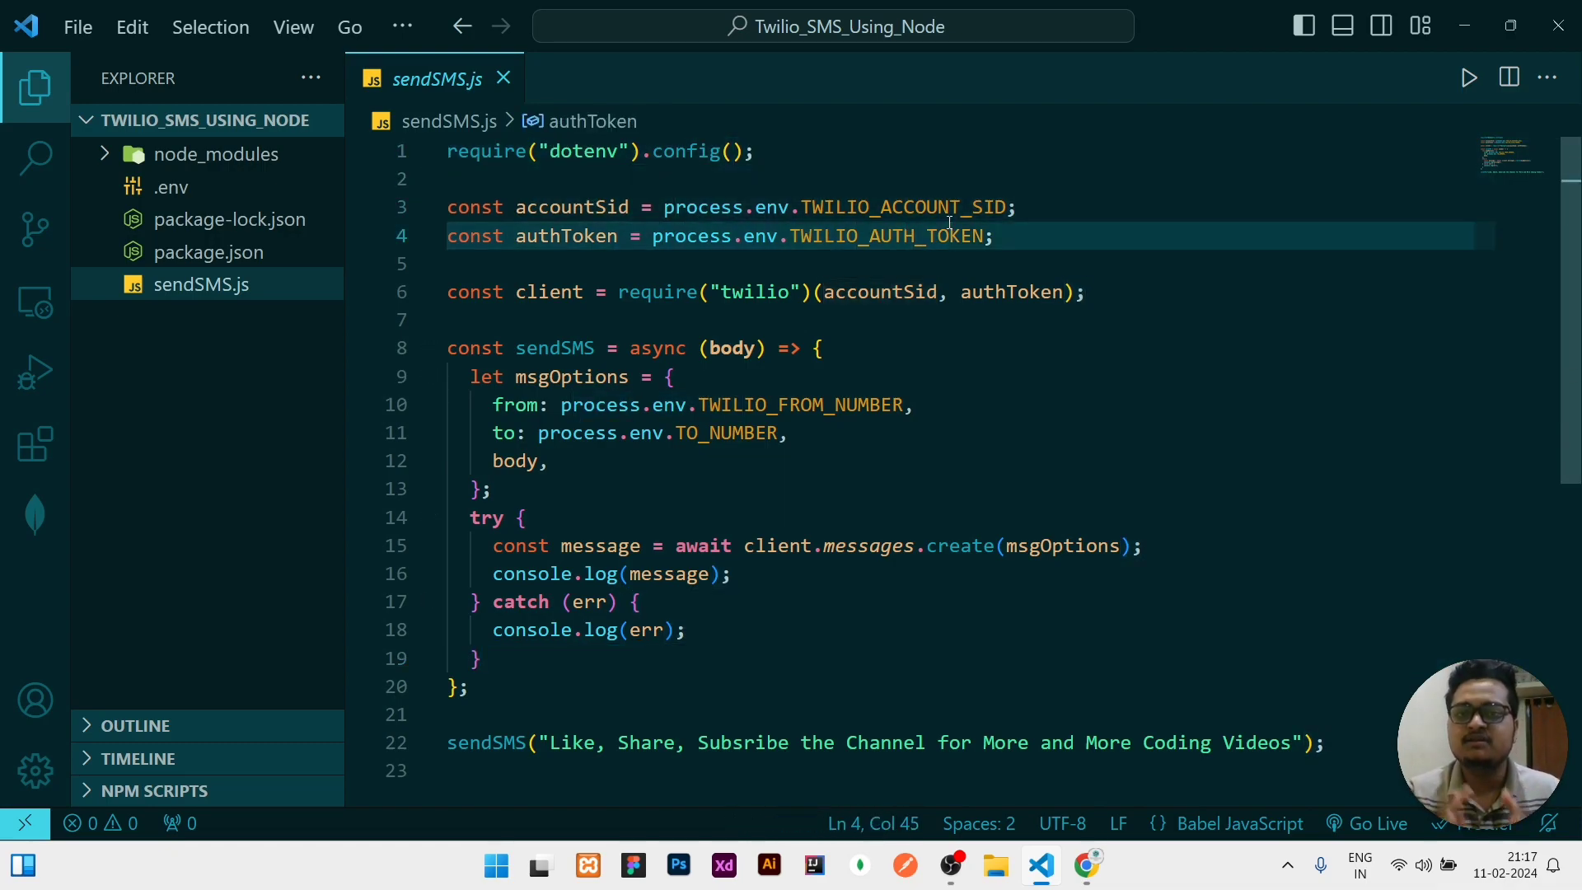
click(172, 187)
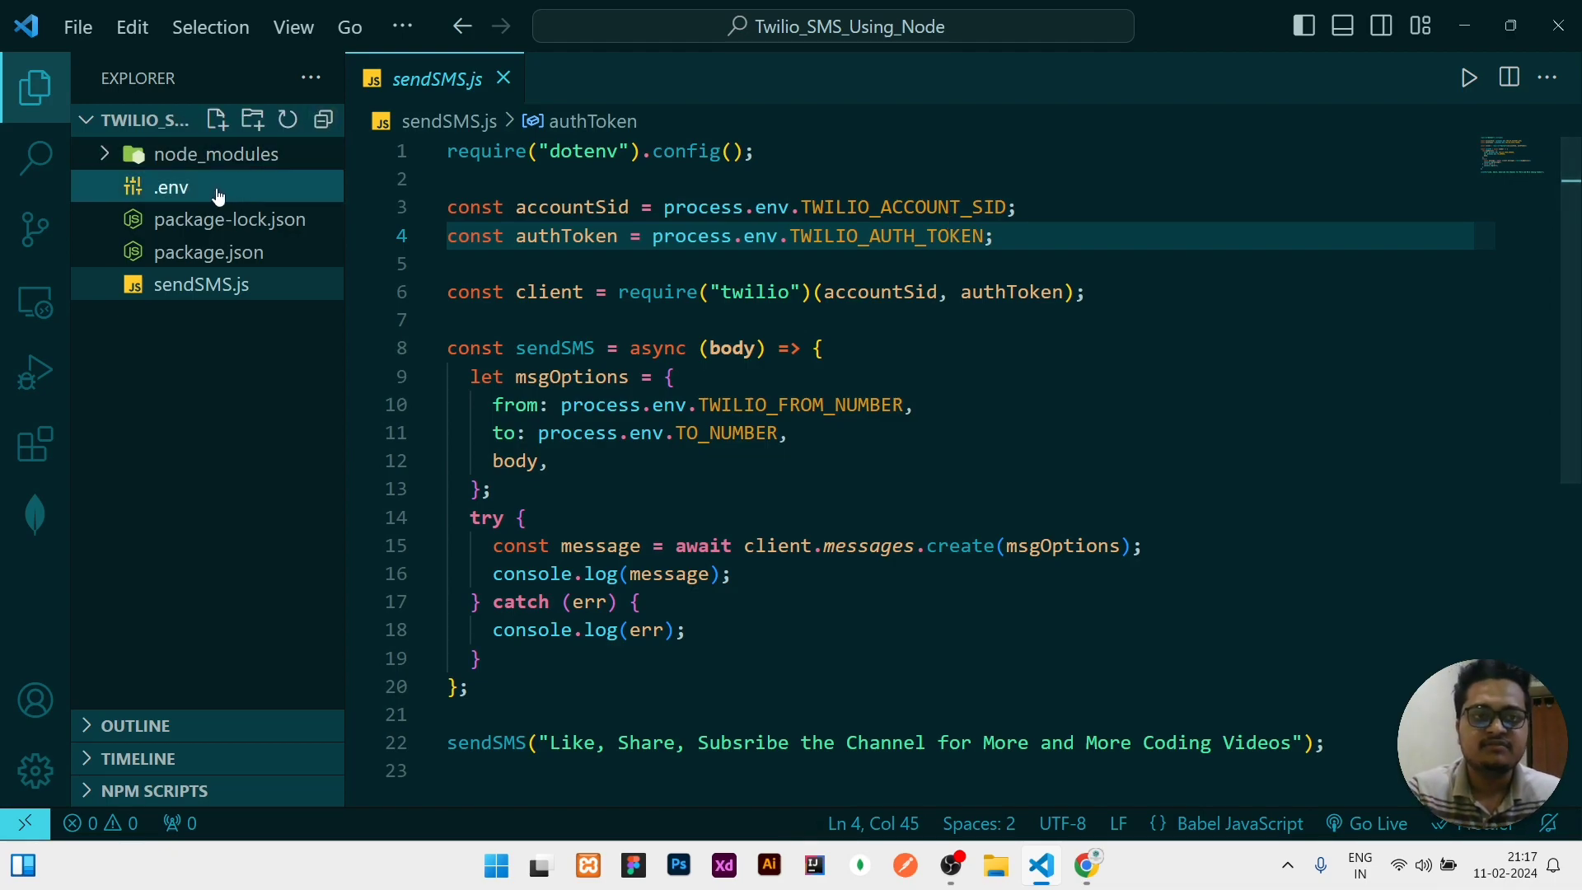
- In .env, check the Twilio numbers, add TO_NUMBER's missing closing quote, then return to sendSMS.js
click(171, 187)
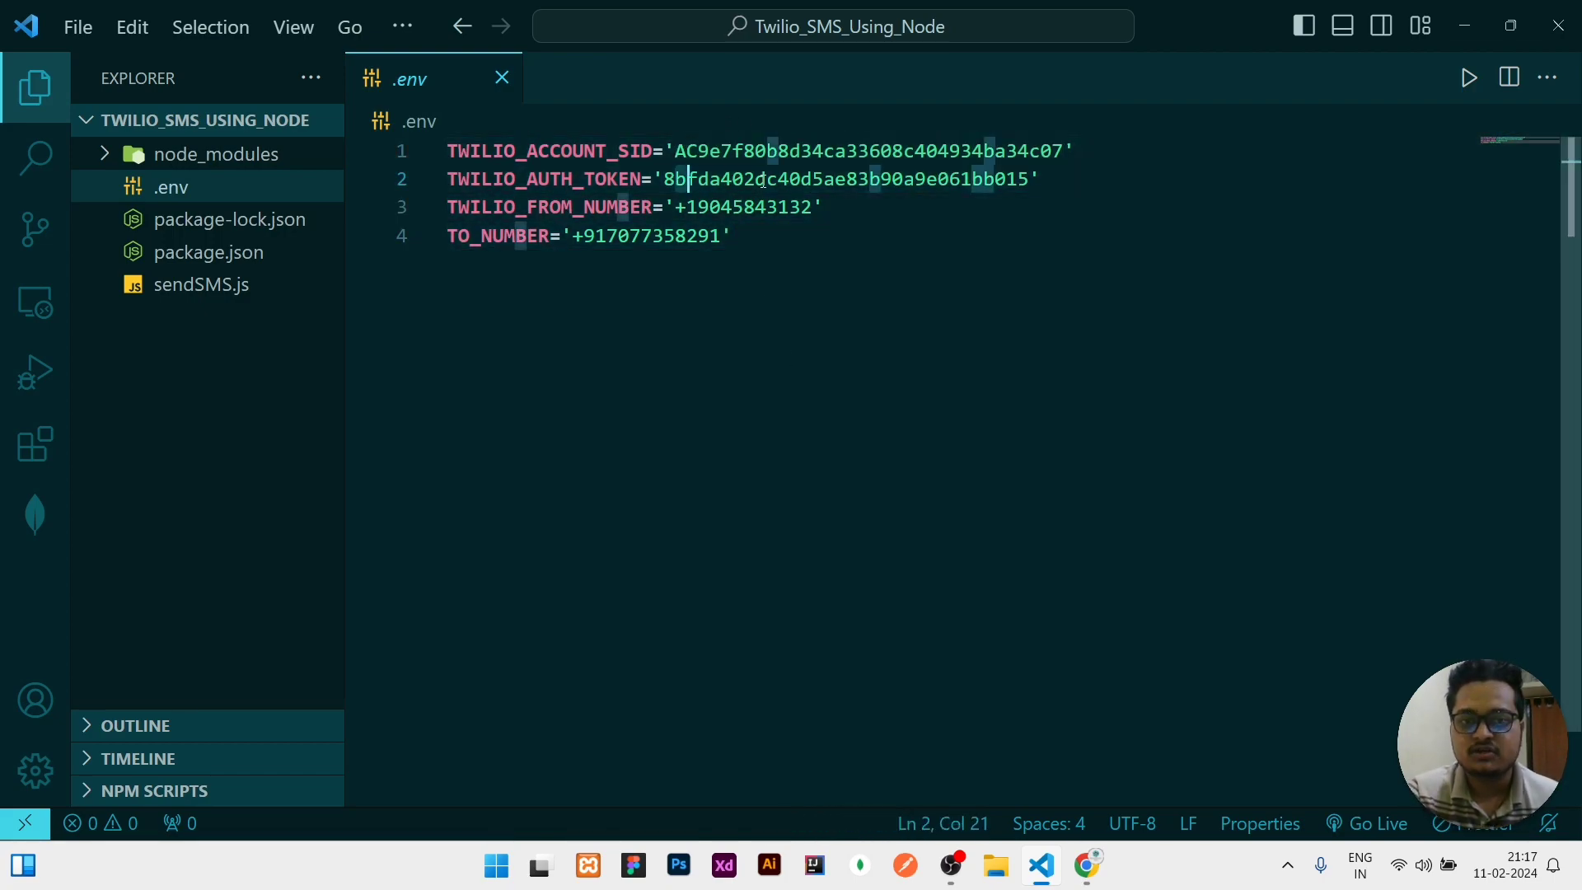
drag(688, 179, 1019, 178)
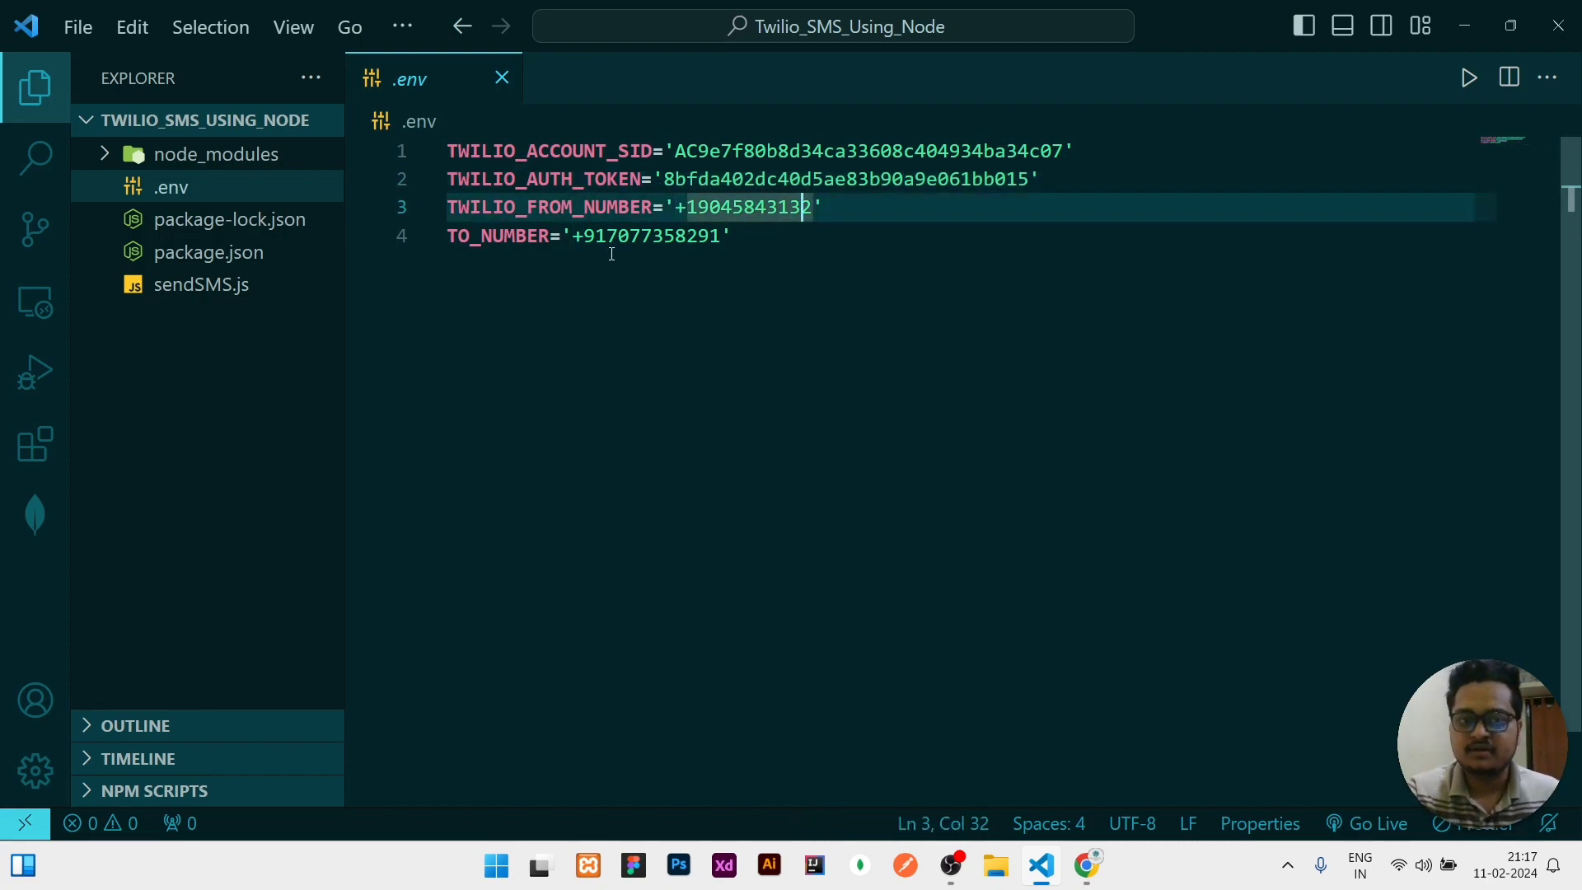
click(723, 235)
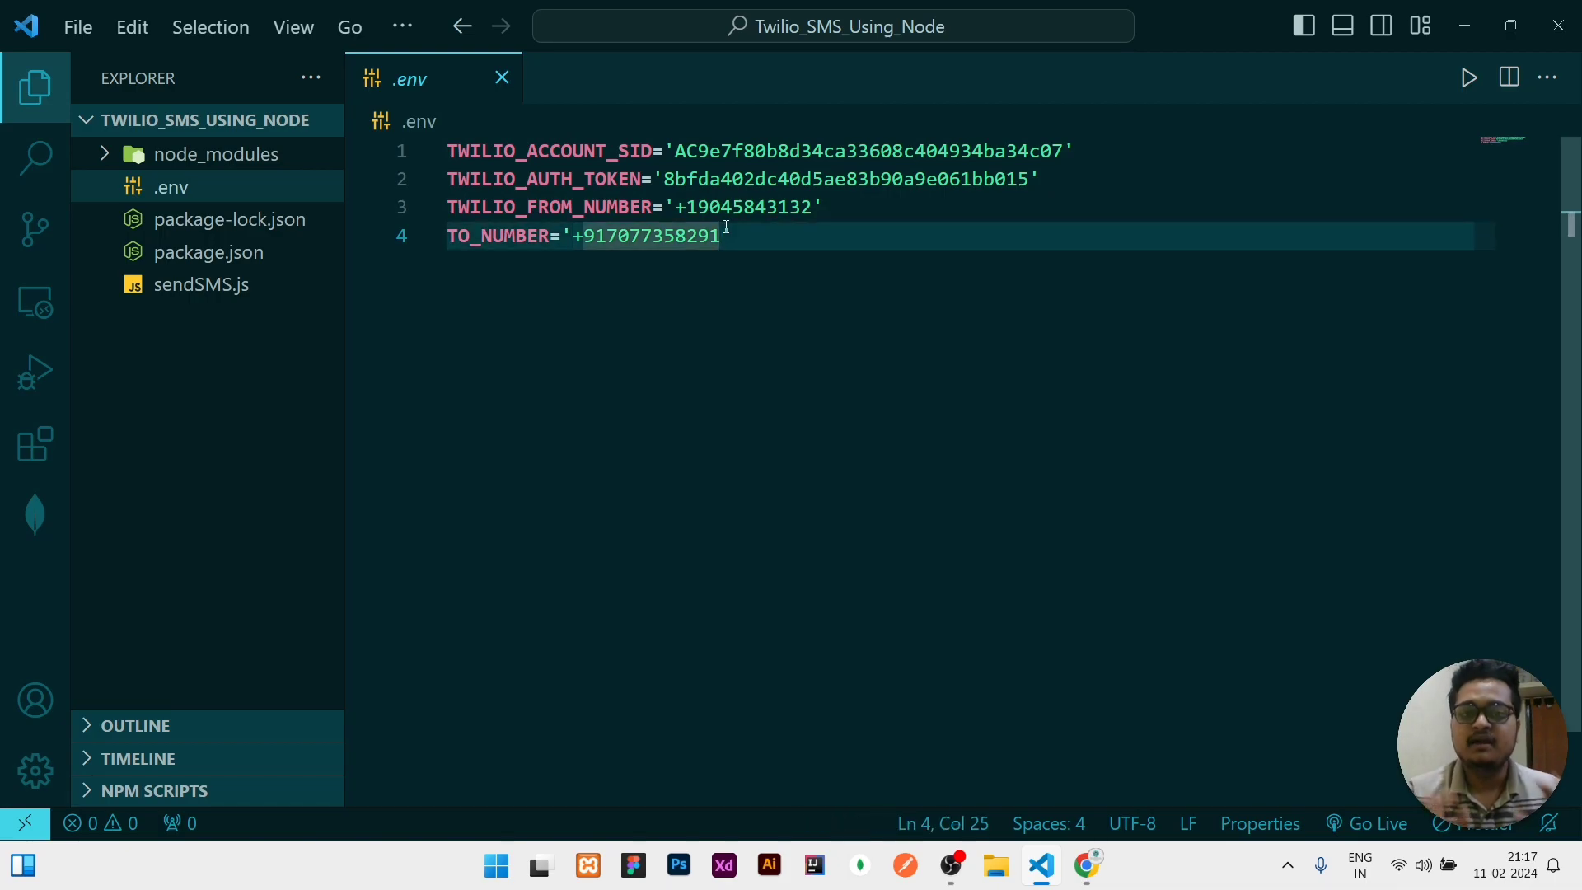
text(')
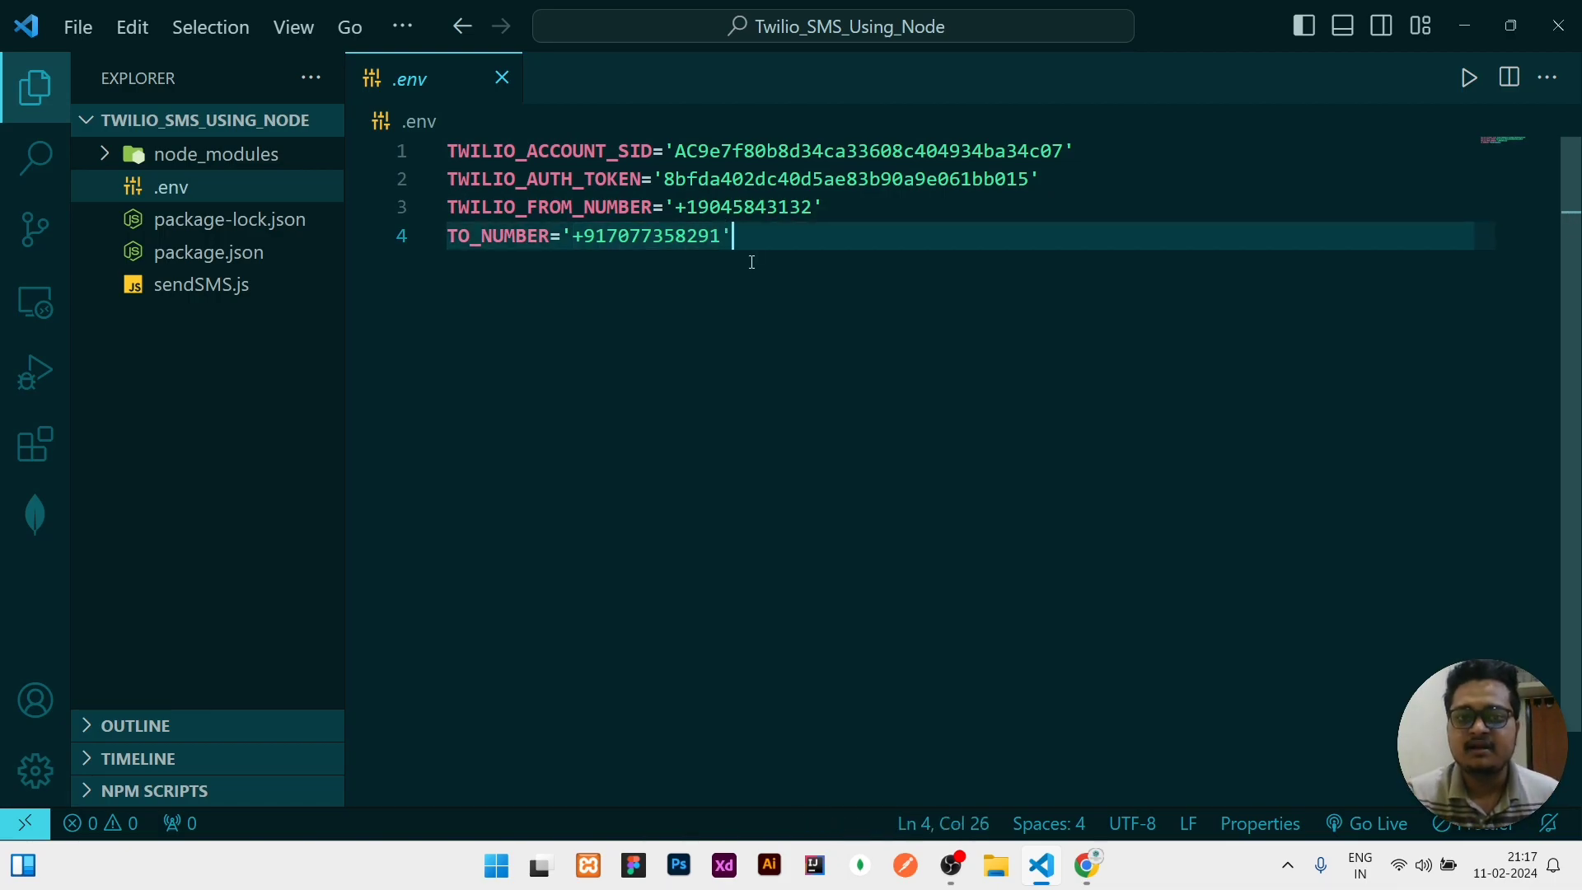
click(201, 284)
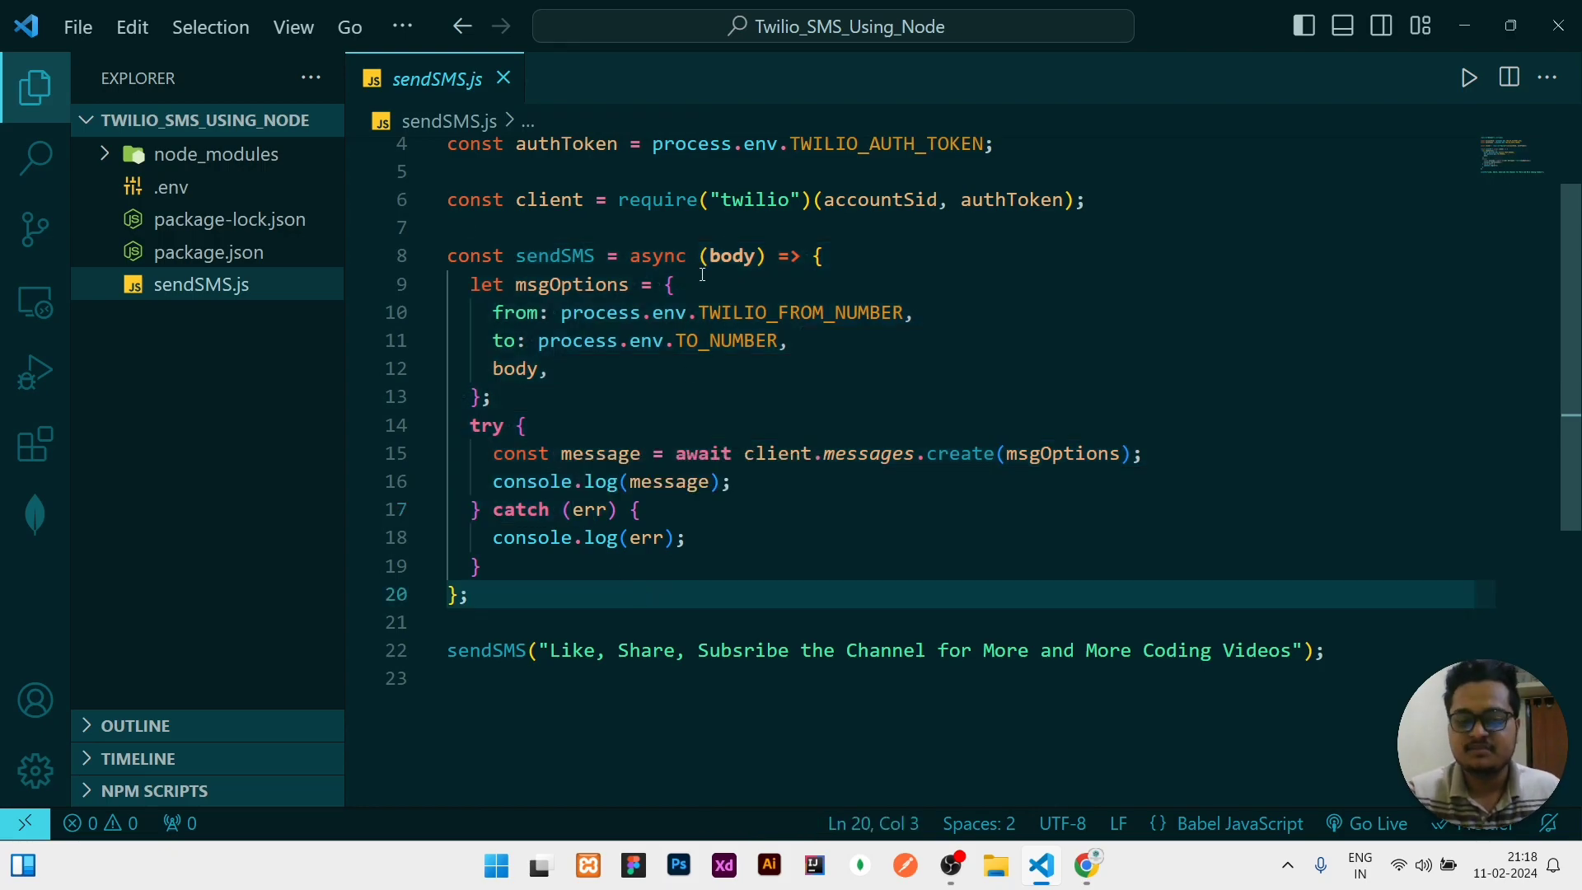
double_click(728, 255)
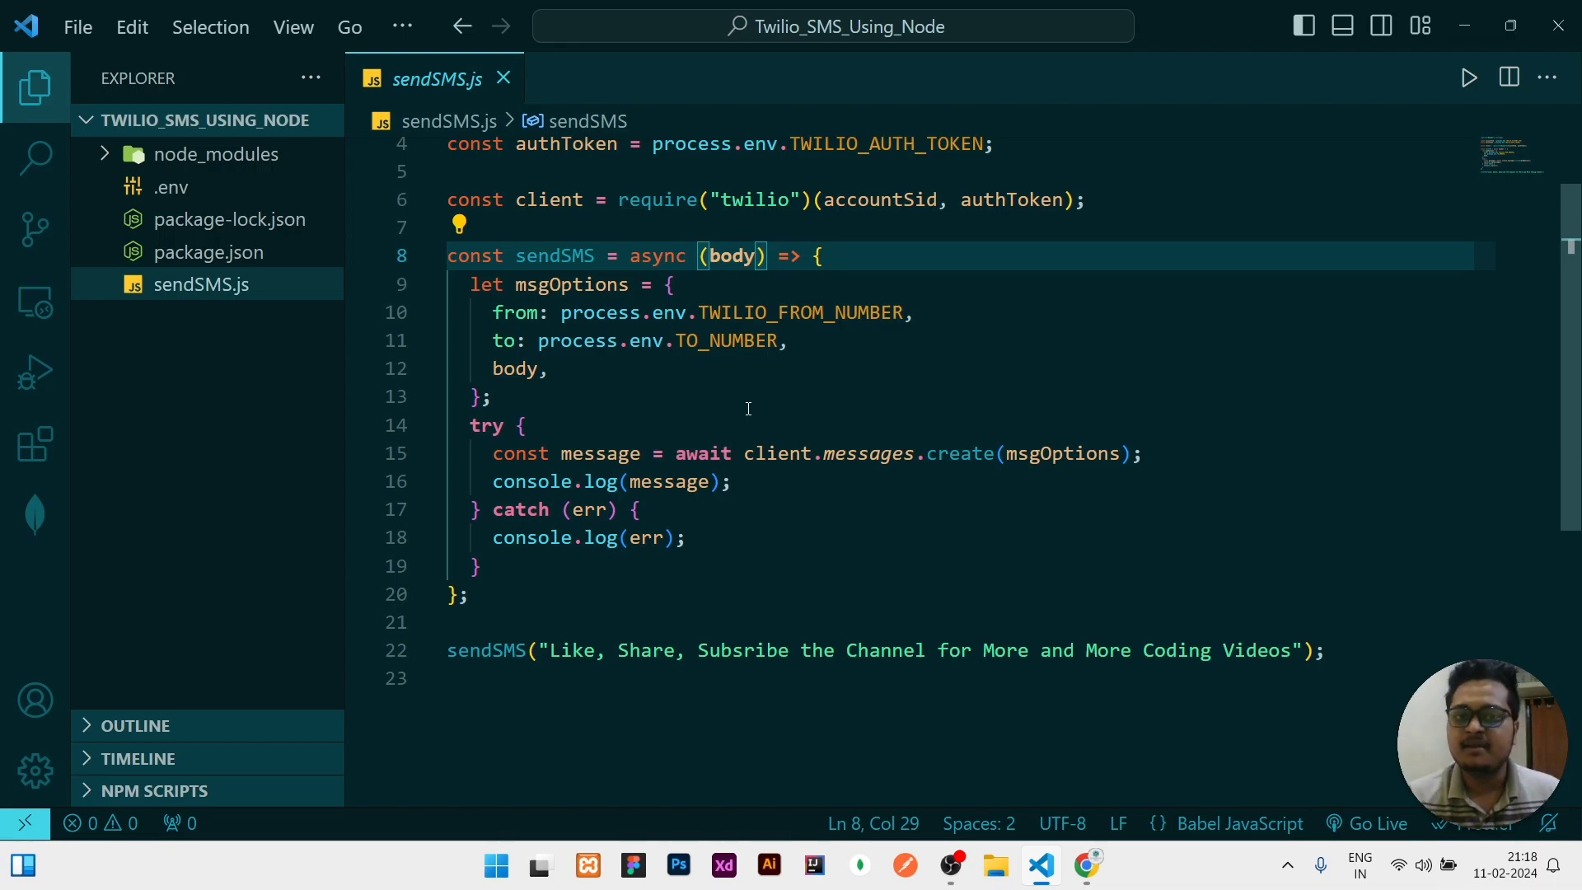
double_click(485, 650)
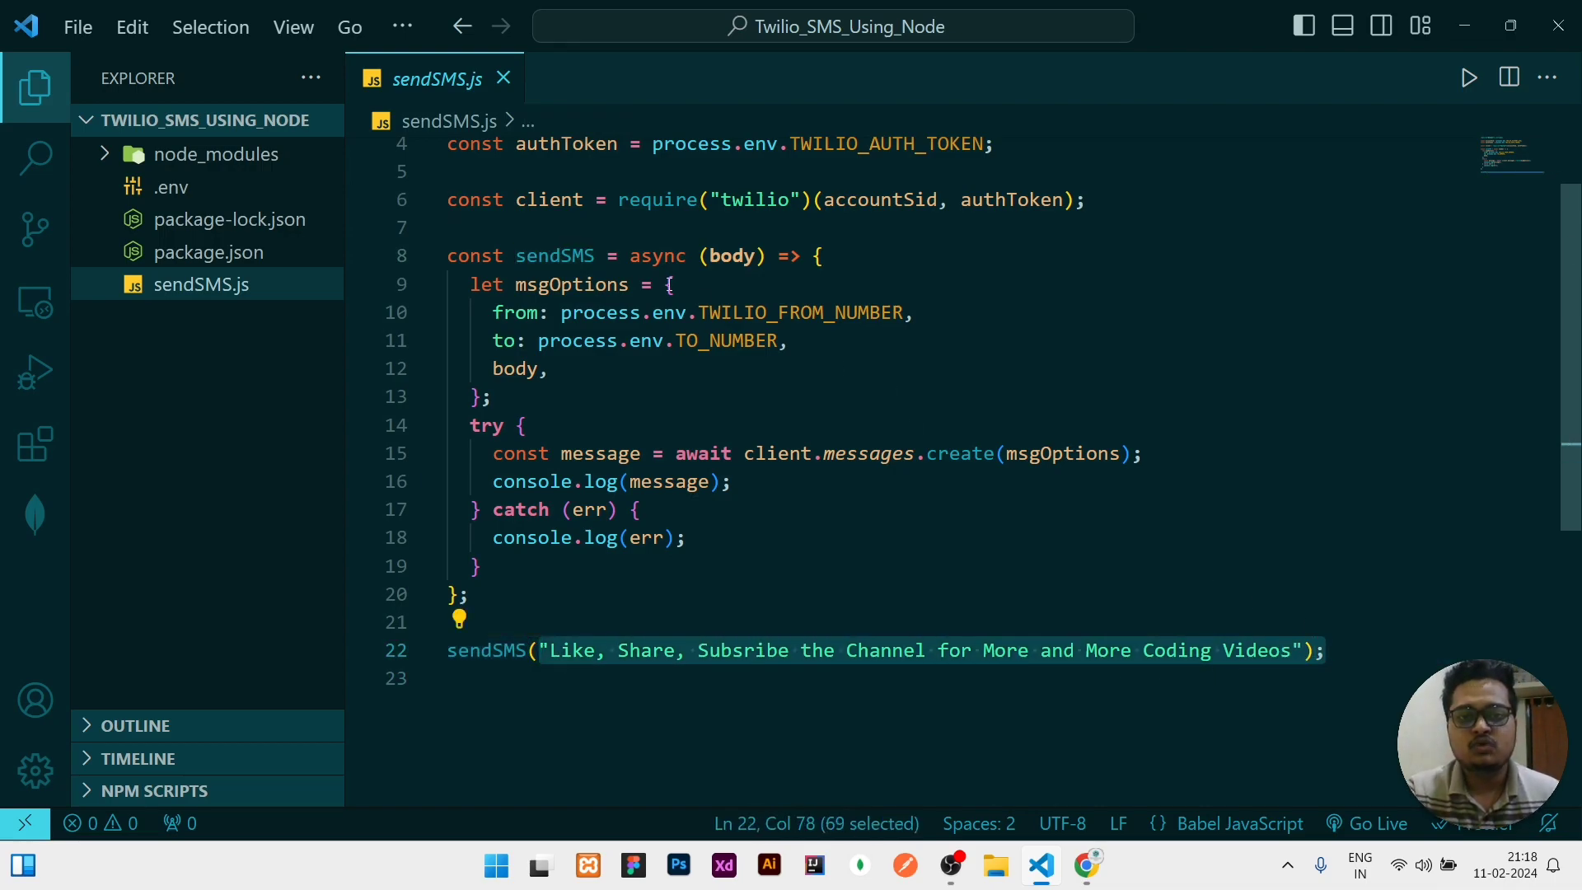
click(494, 311)
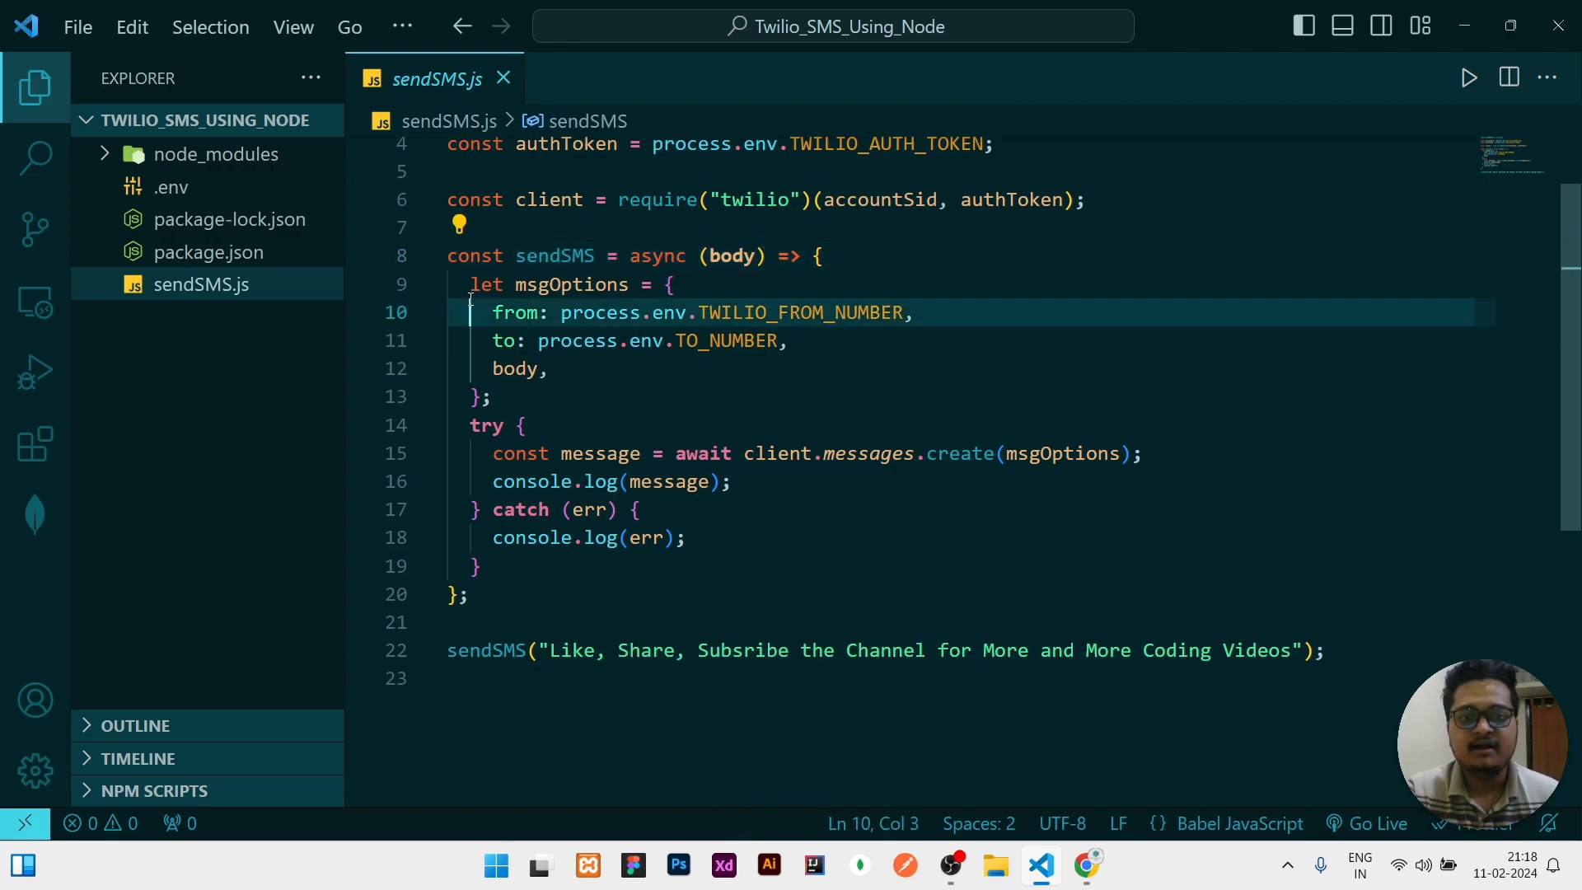
drag(469, 284, 491, 395)
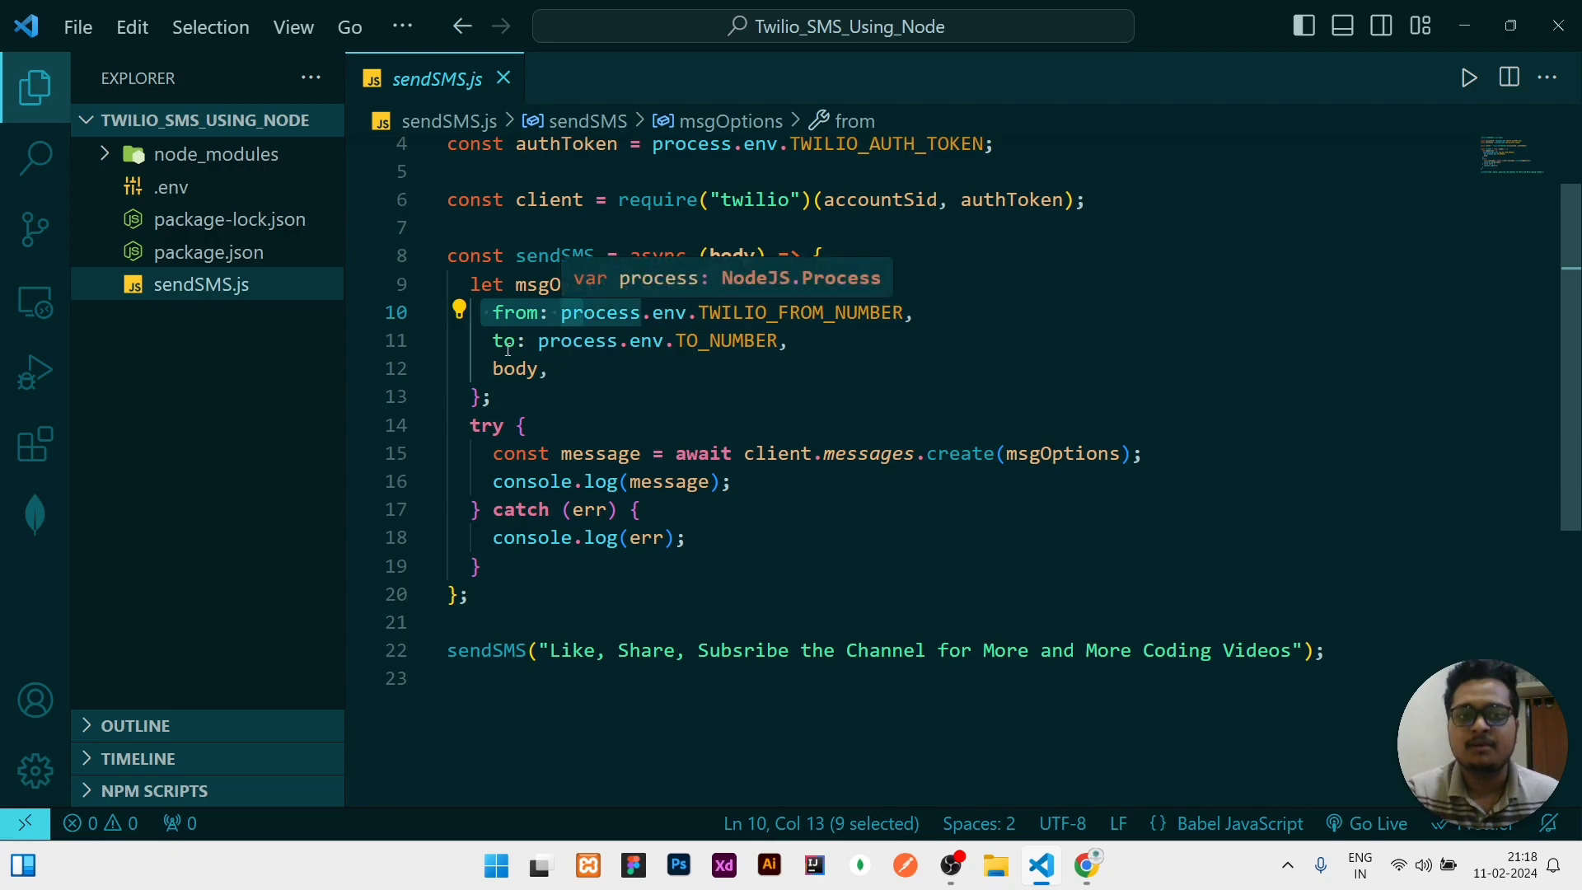
click(550, 368)
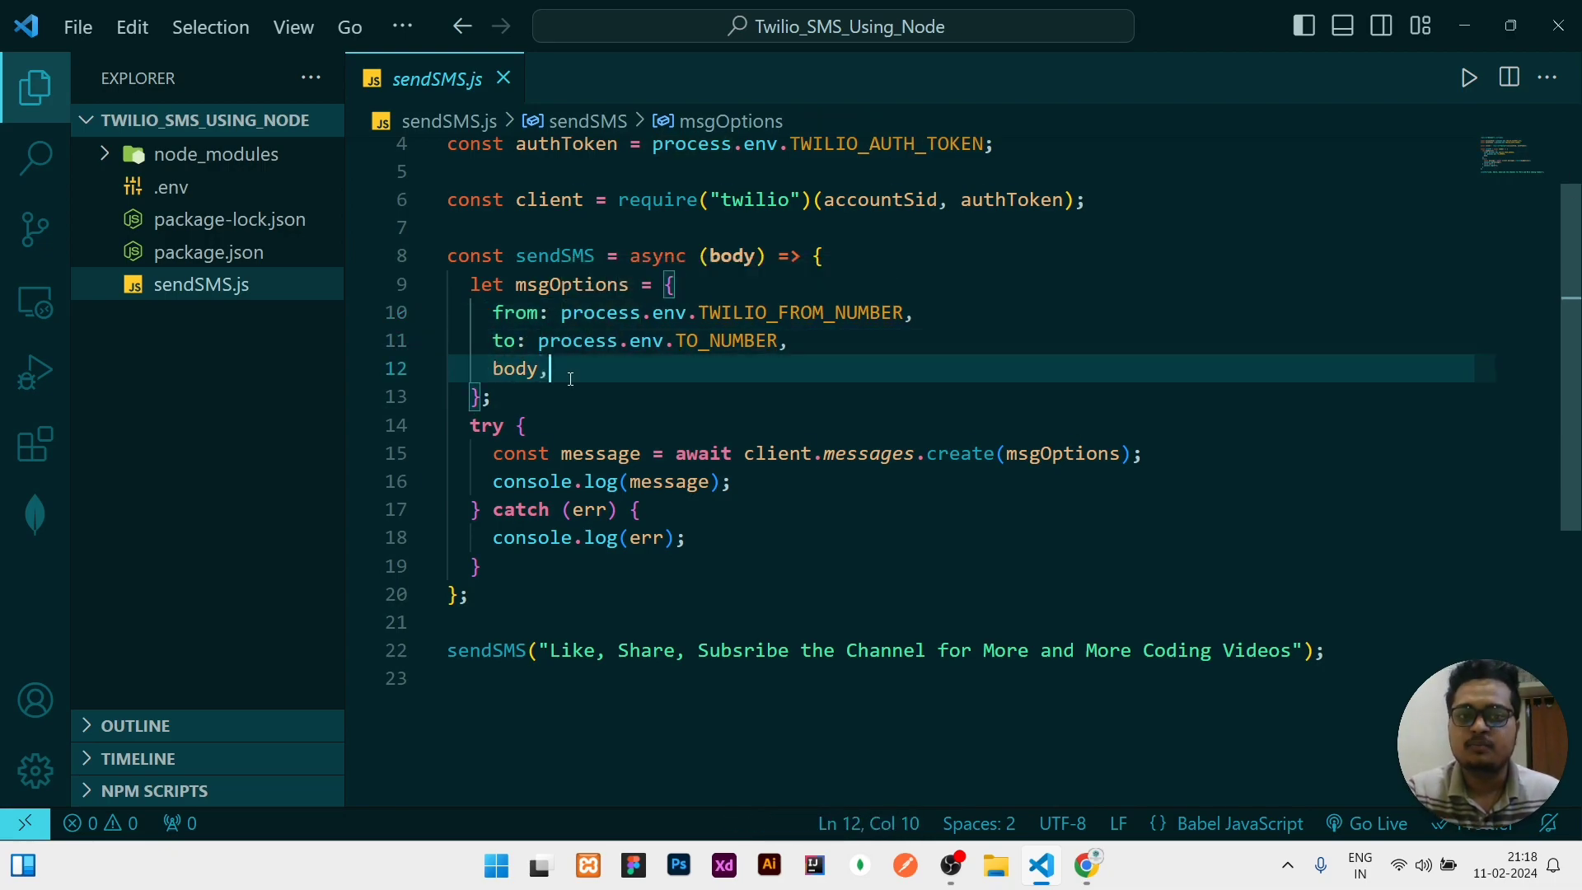